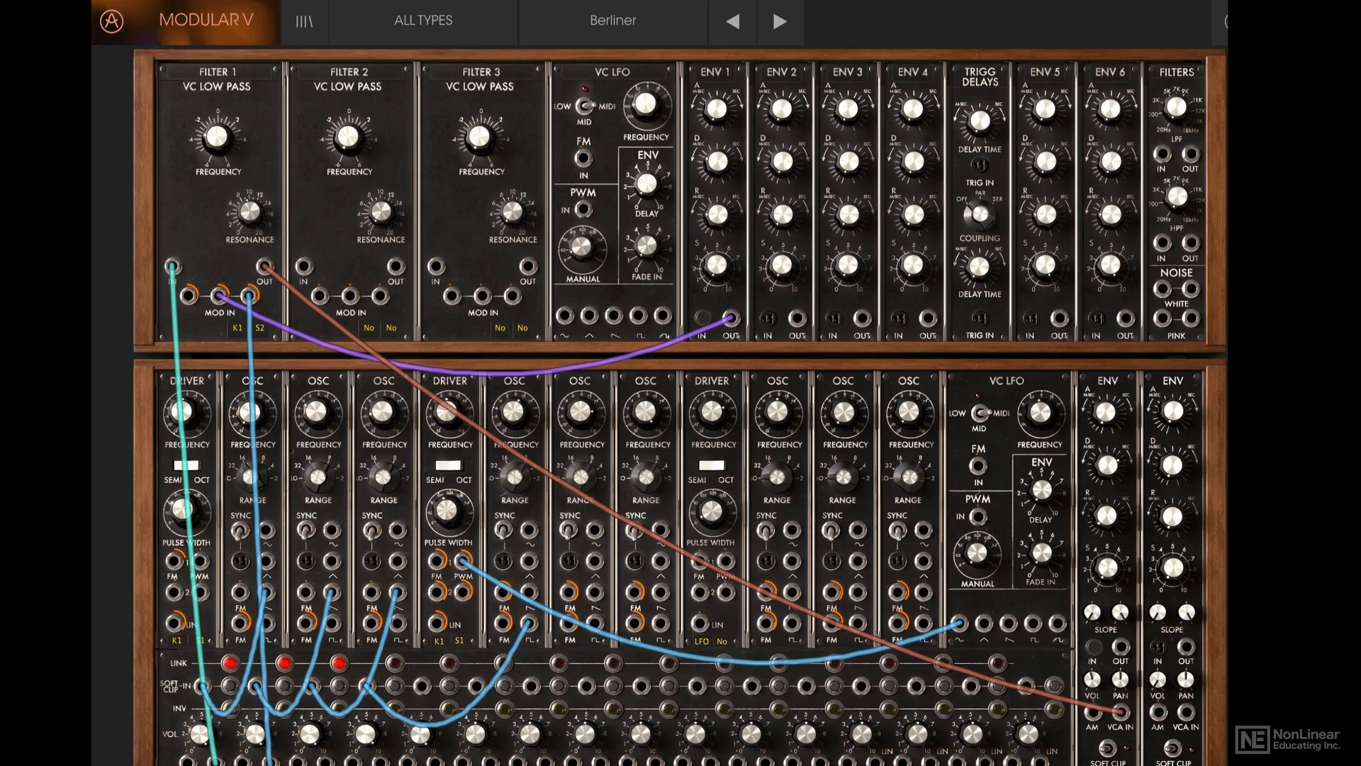
{"action": "mouse_move", "coordinate": [313, 73]}
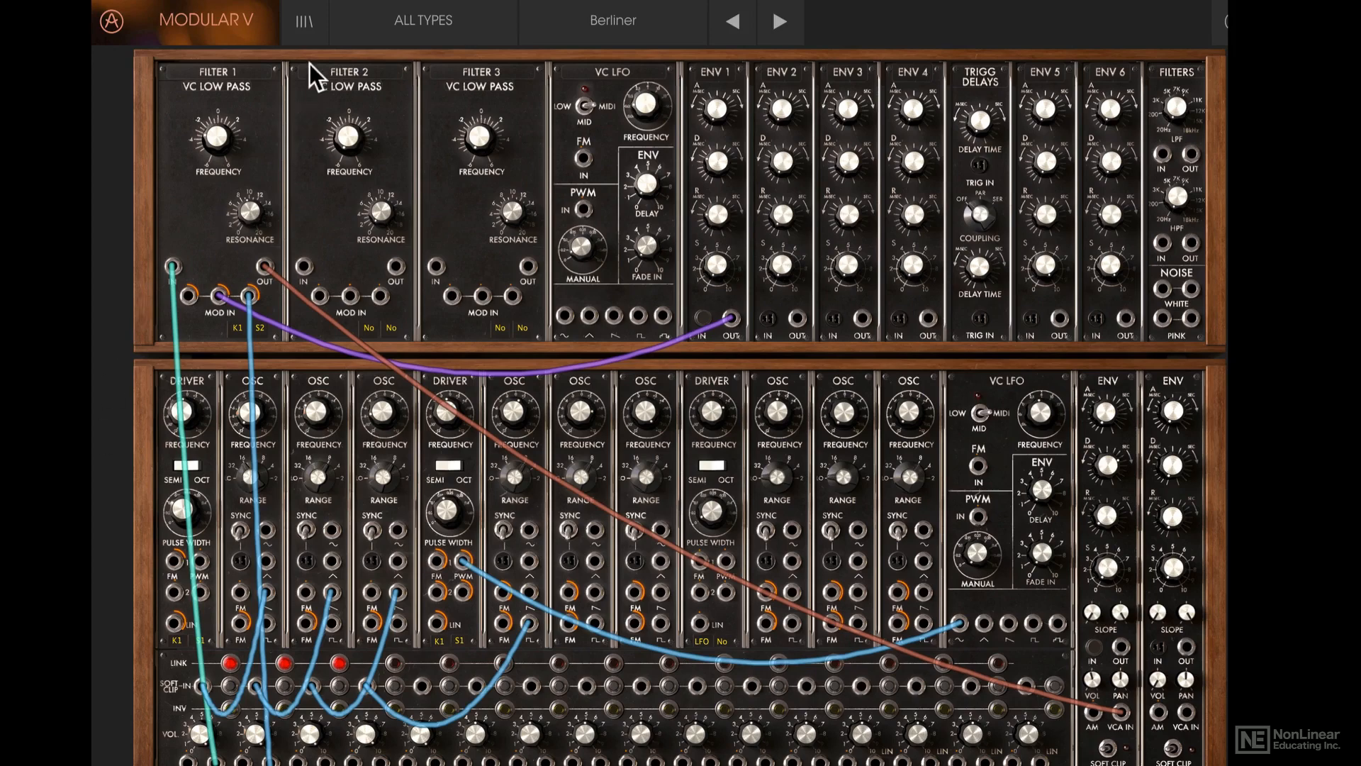
Load the Blank Synth preset from the Templates bank, replacing the Berliner patch.
{"action": "left_click", "coordinate": [304, 20]}
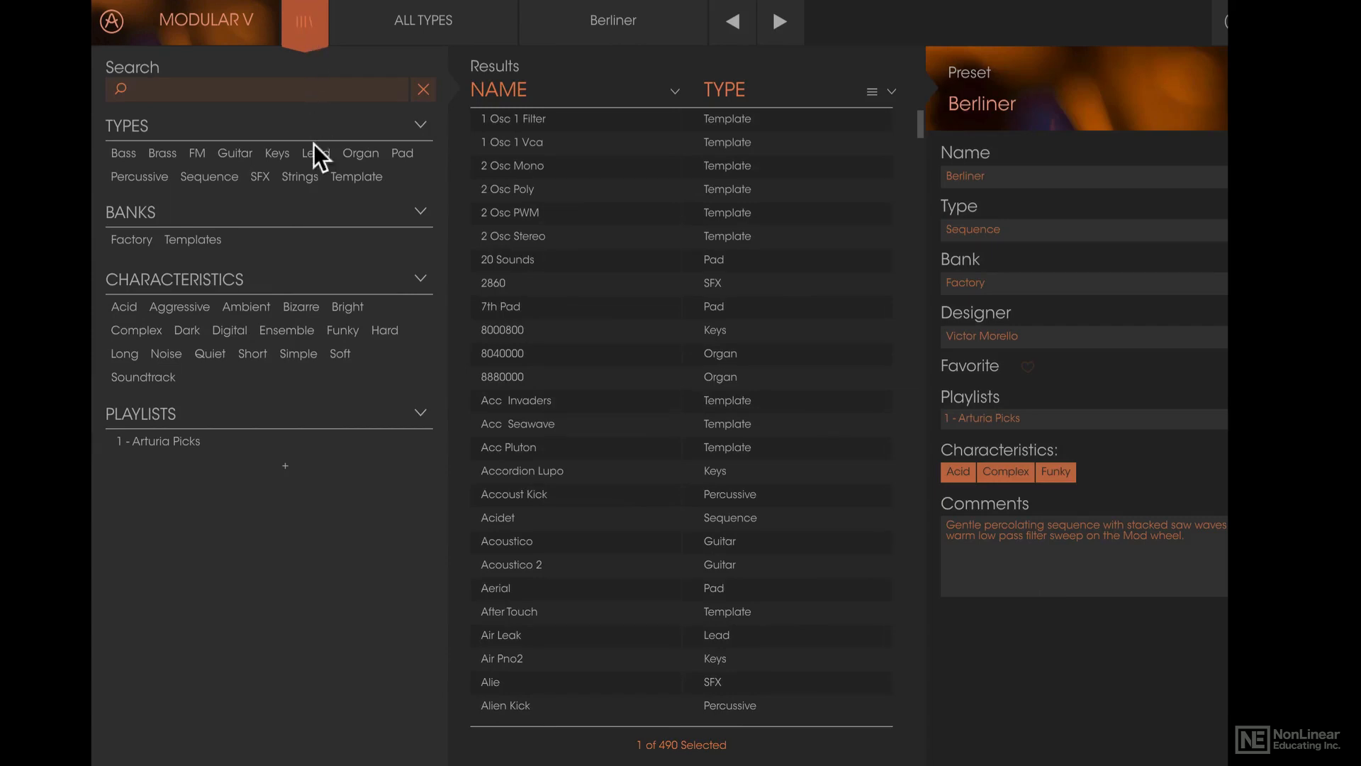
{"action": "left_click", "coordinate": [193, 240]}
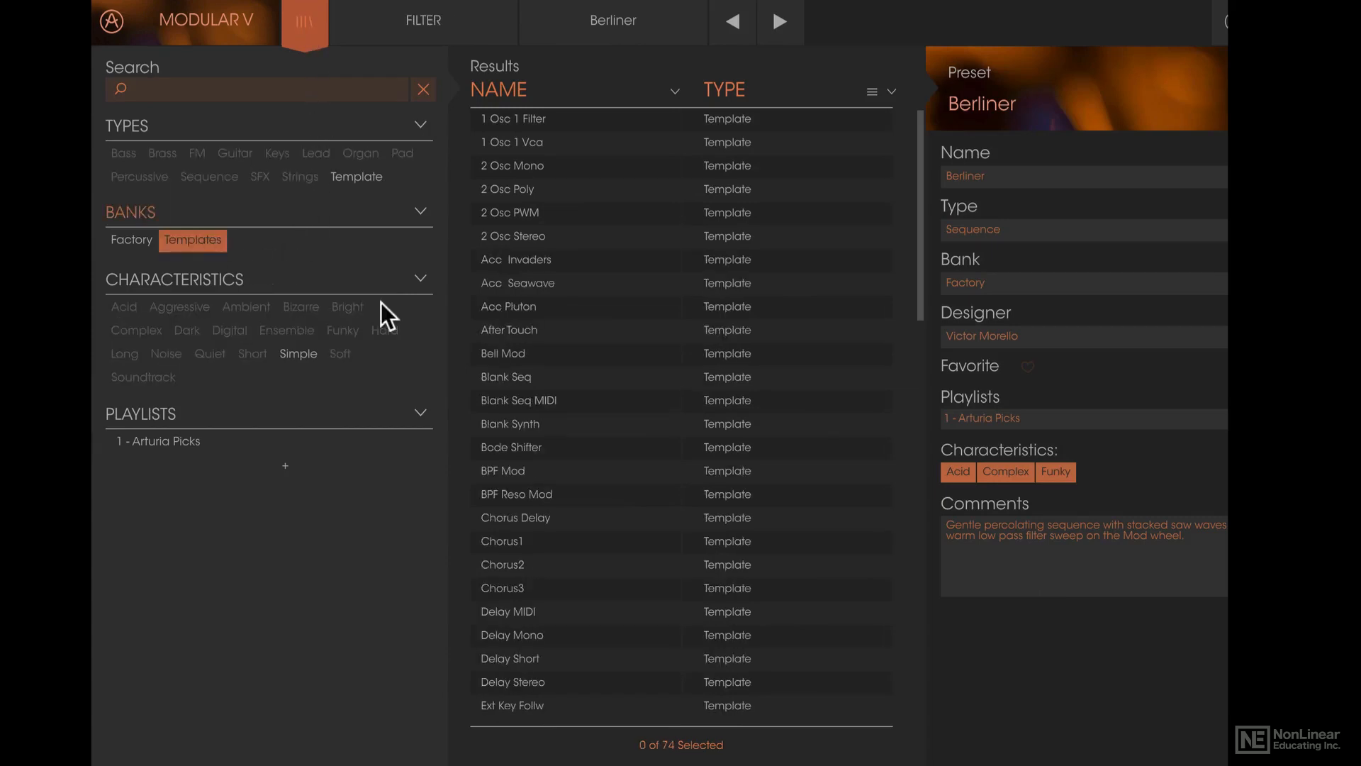
{"action": "left_click", "coordinate": [510, 424]}
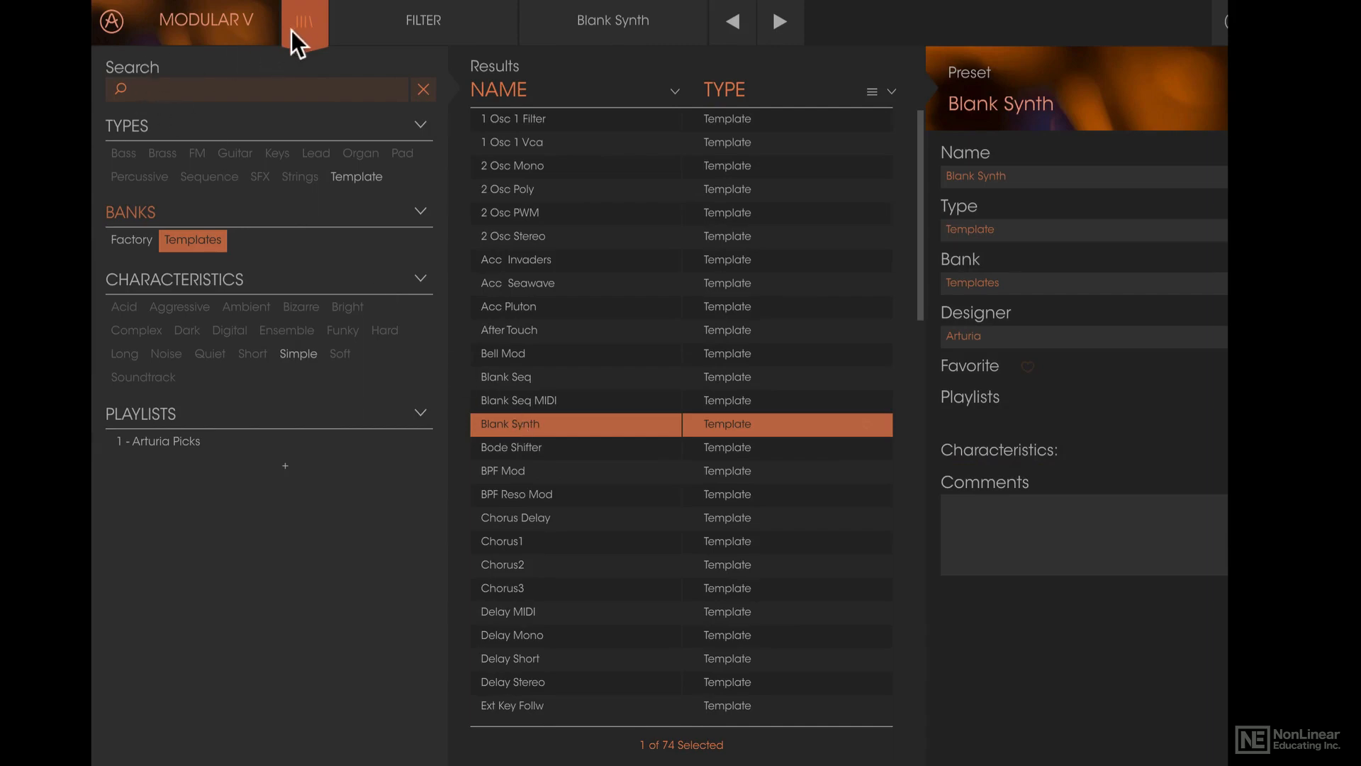
{"action": "left_click", "coordinate": [304, 21]}
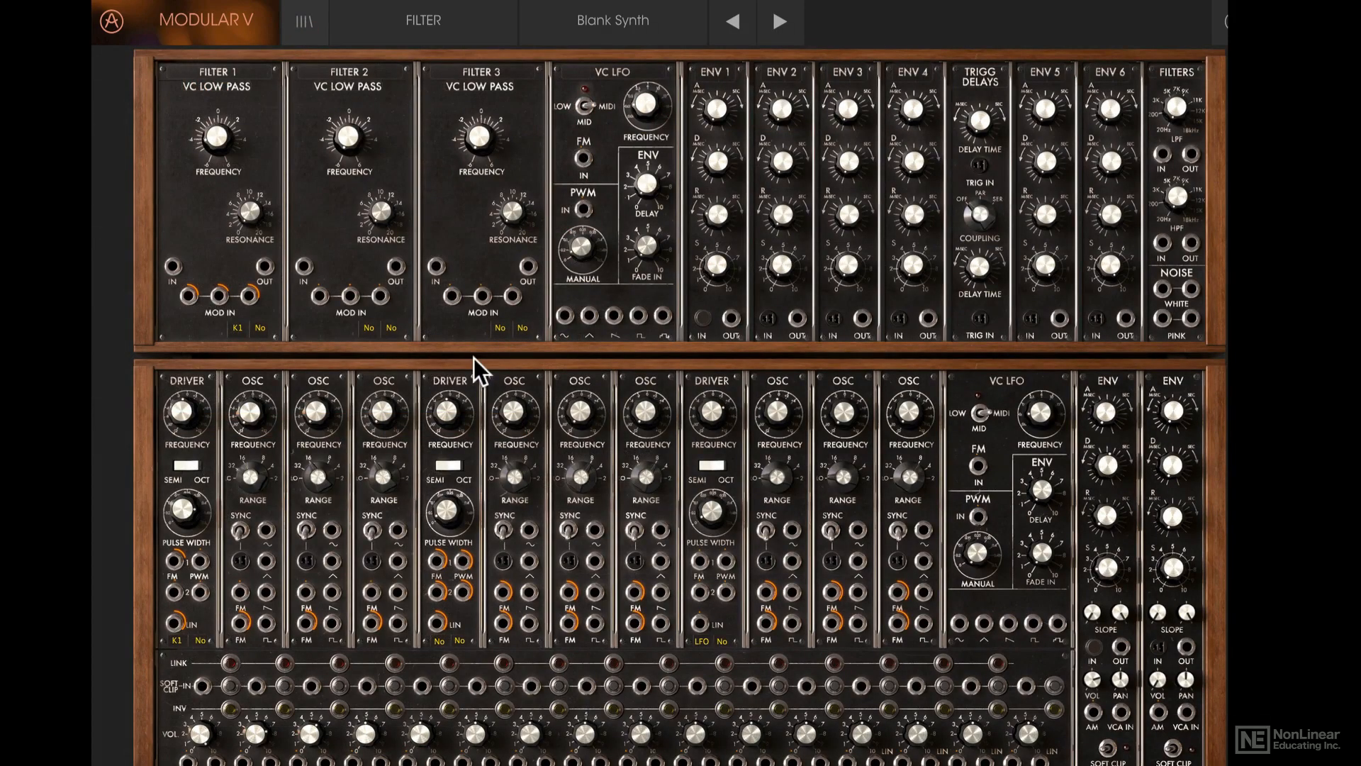
Patch cables from oscillator 1's square output to Filter 1 IN, and Filter 1 OUT to VCA IN.
{"action": "scroll", "scroll_direction": "down", "scroll_amount": 3}
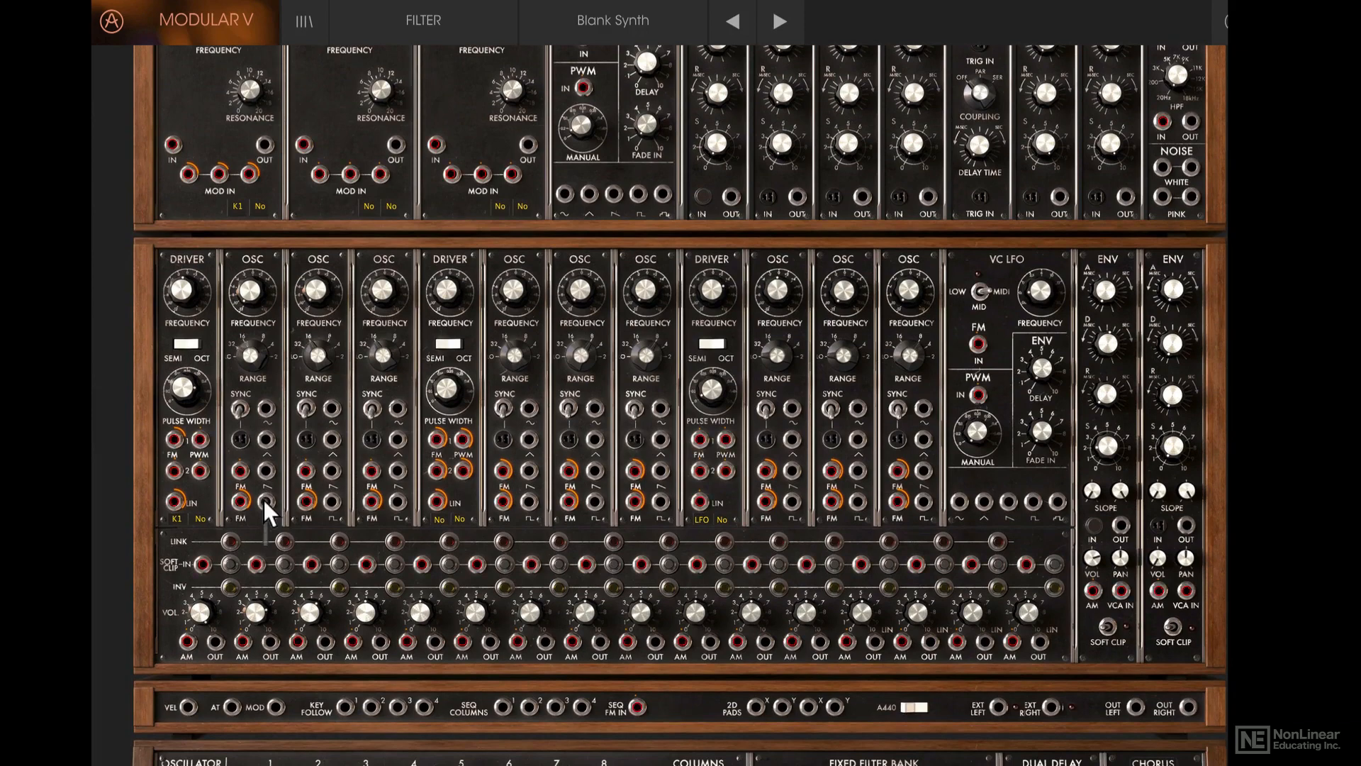
{"action": "left_click_drag", "start_coordinate": [260, 503], "coordinate": [174, 147]}
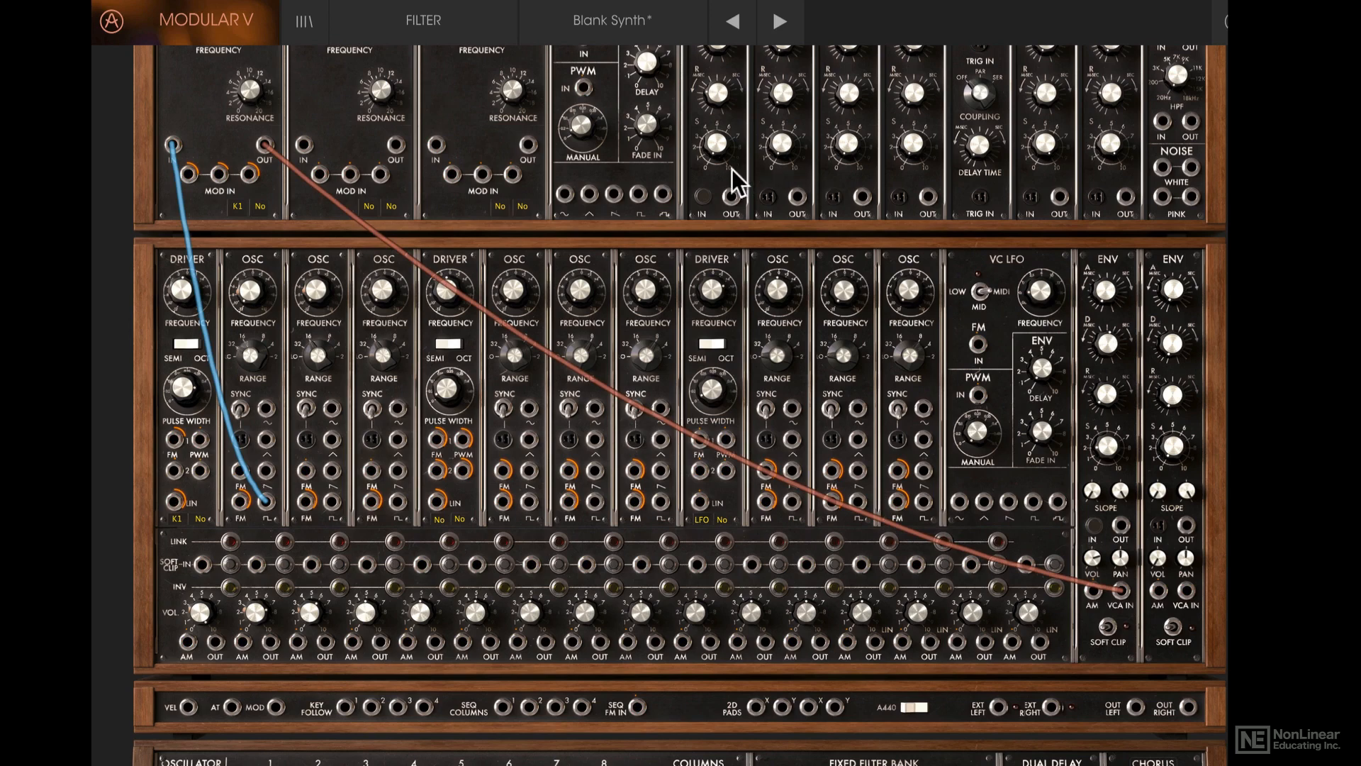
{"action": "mouse_move", "coordinate": [1116, 434]}
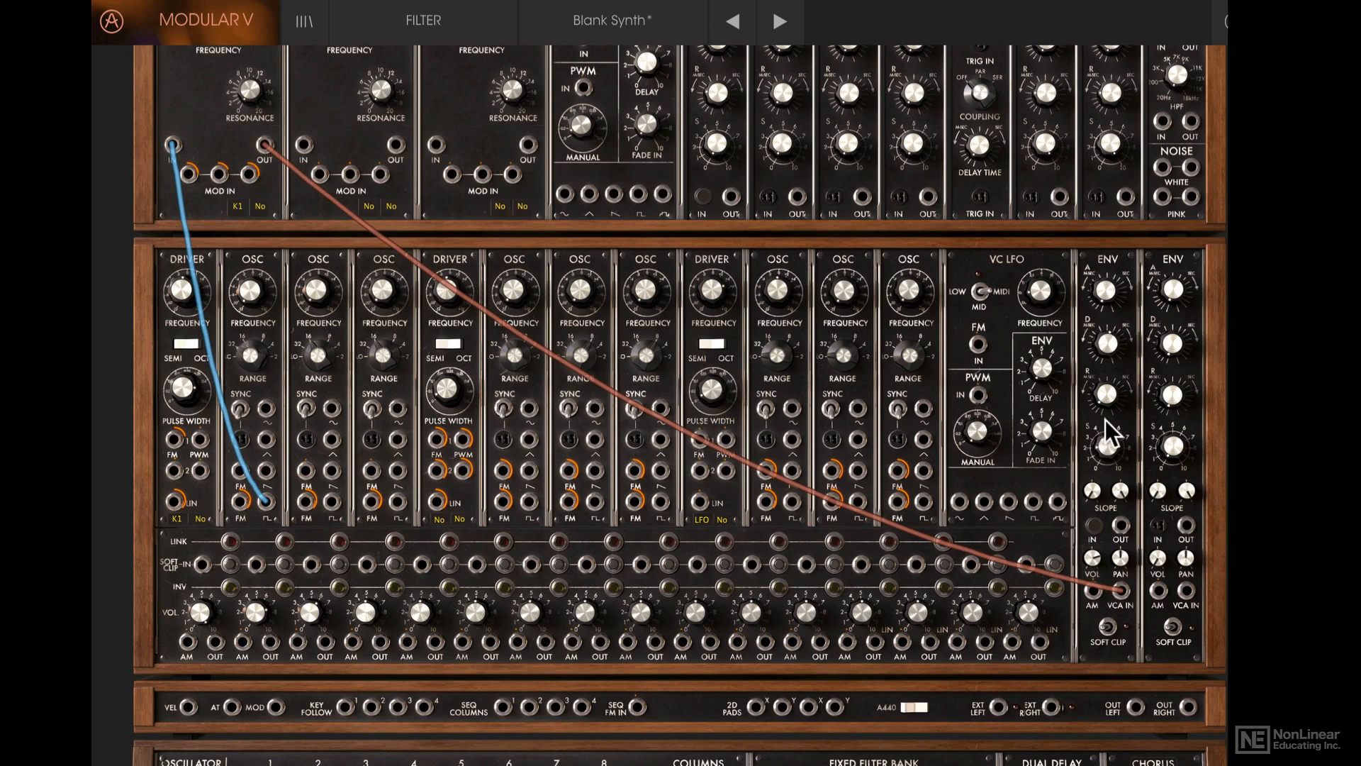
{"action": "mouse_move", "coordinate": [465, 170]}
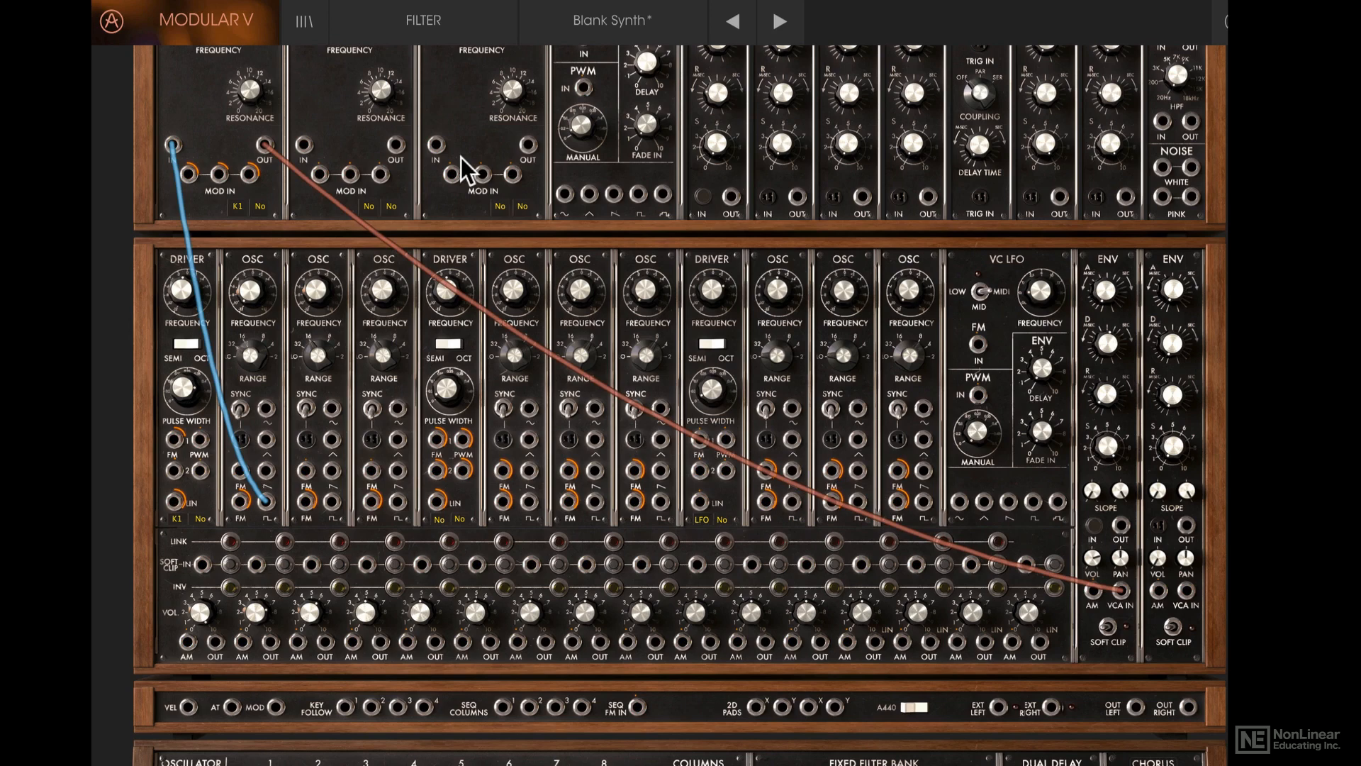
{"action": "scroll", "scroll_direction": "down", "scroll_amount": 3}
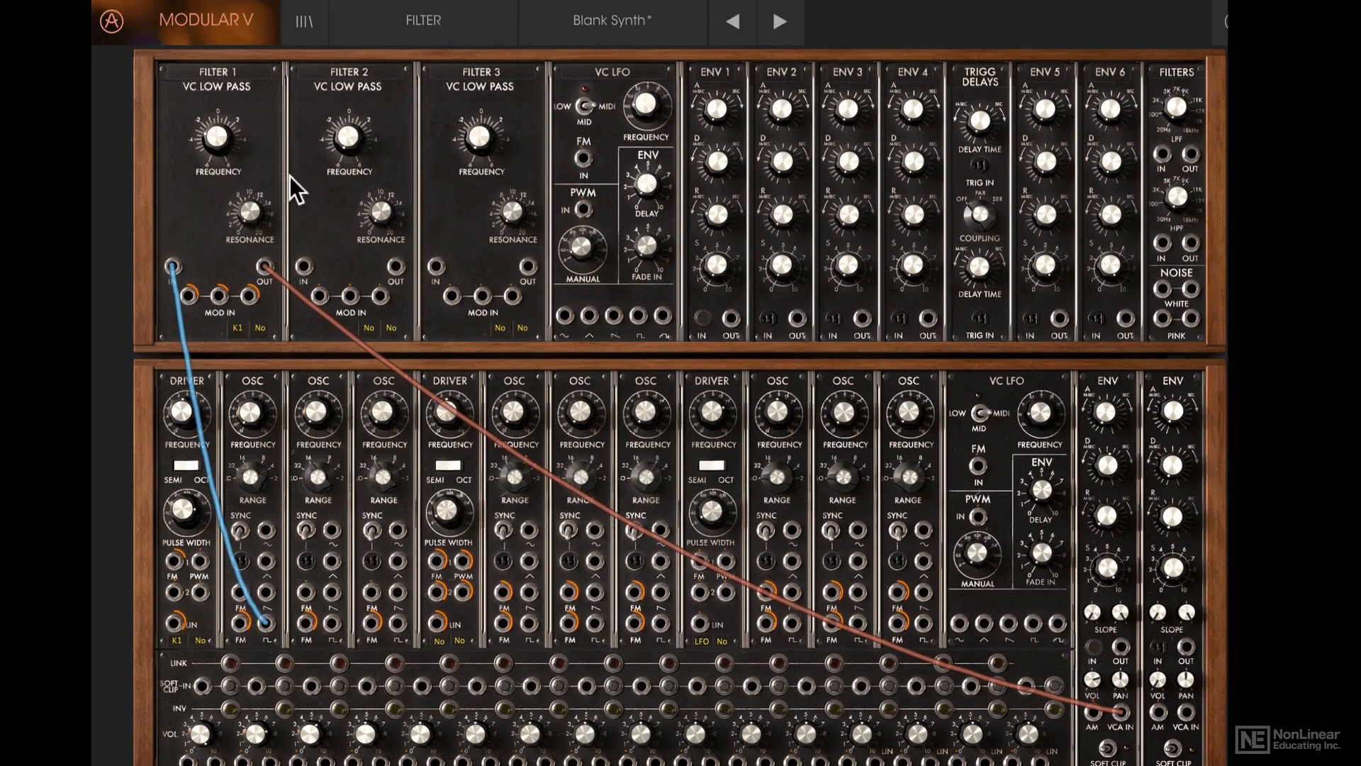
{"action": "scroll", "scroll_direction": "down", "scroll_amount": 3}
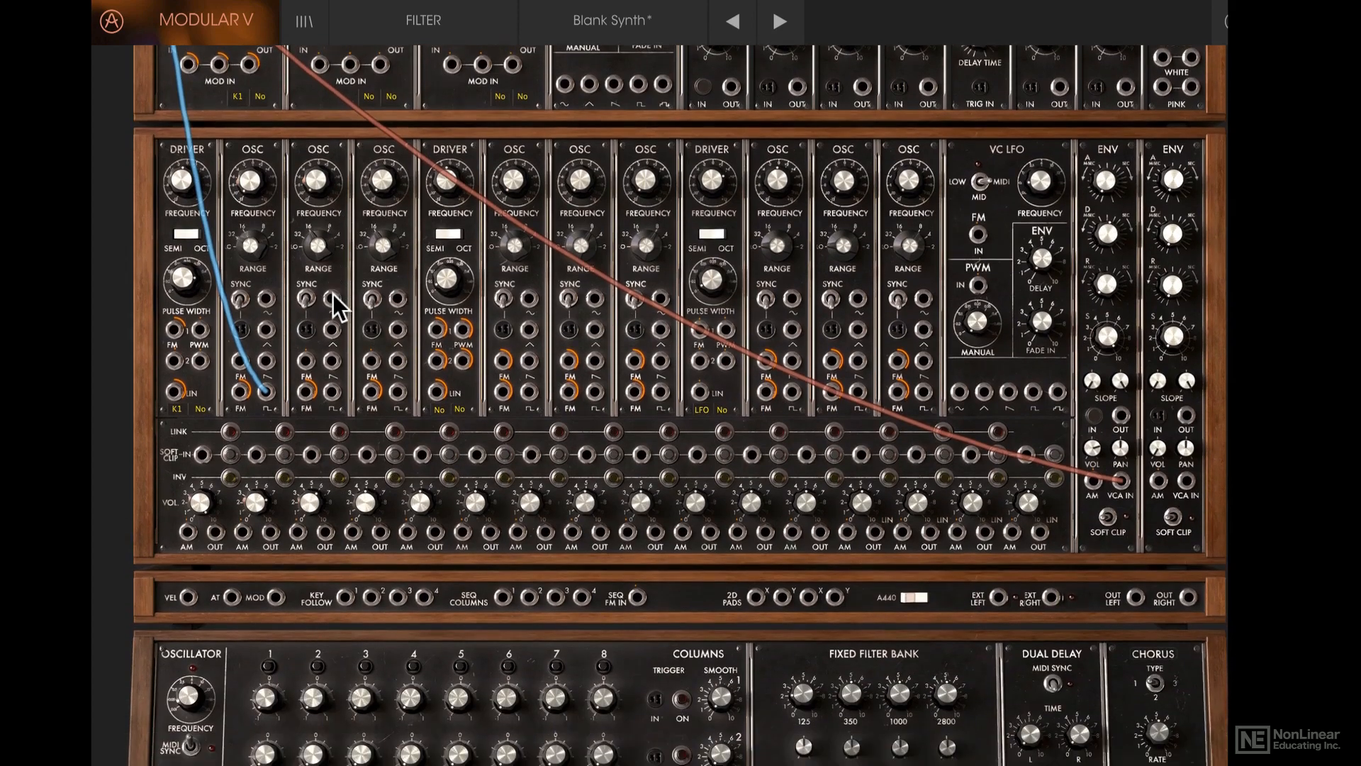
{"action": "scroll", "scroll_direction": "down", "scroll_amount": 3}
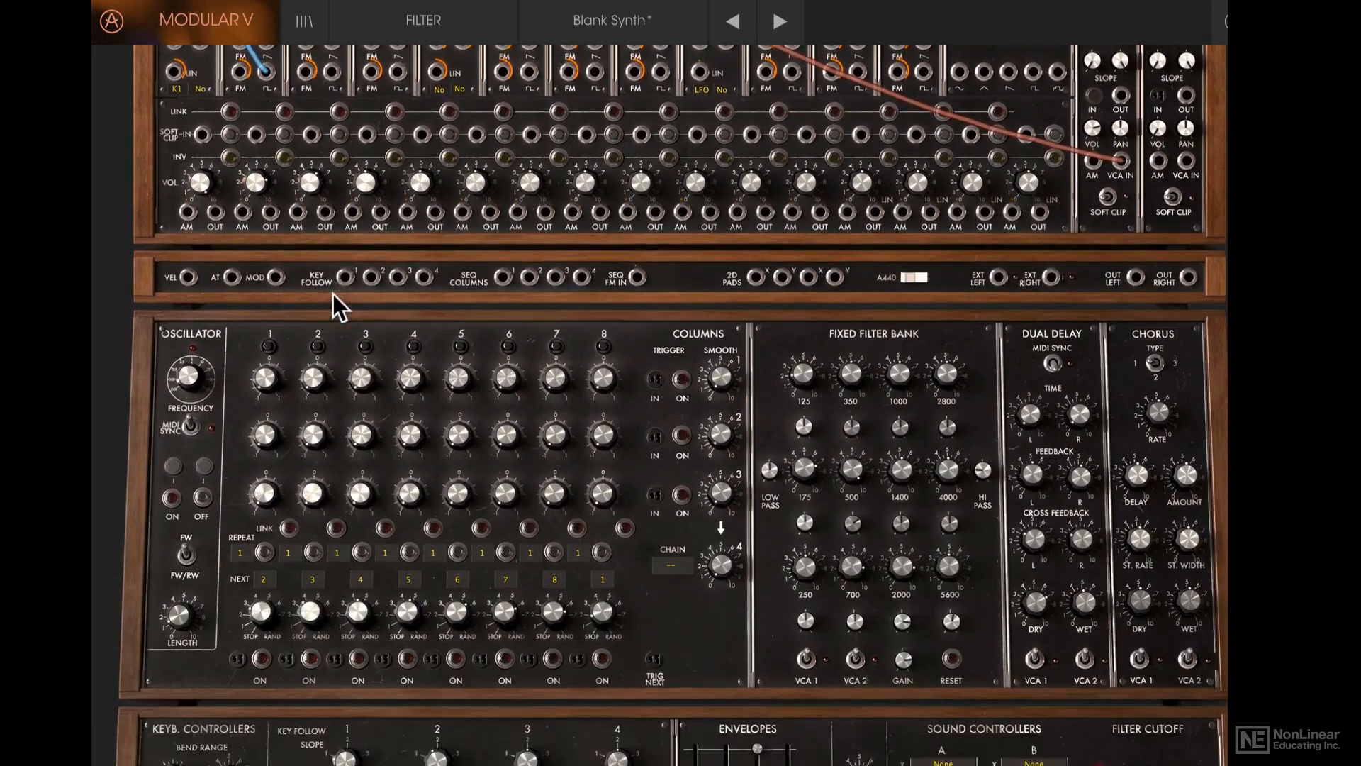
{"action": "scroll", "scroll_direction": "down", "scroll_amount": 3}
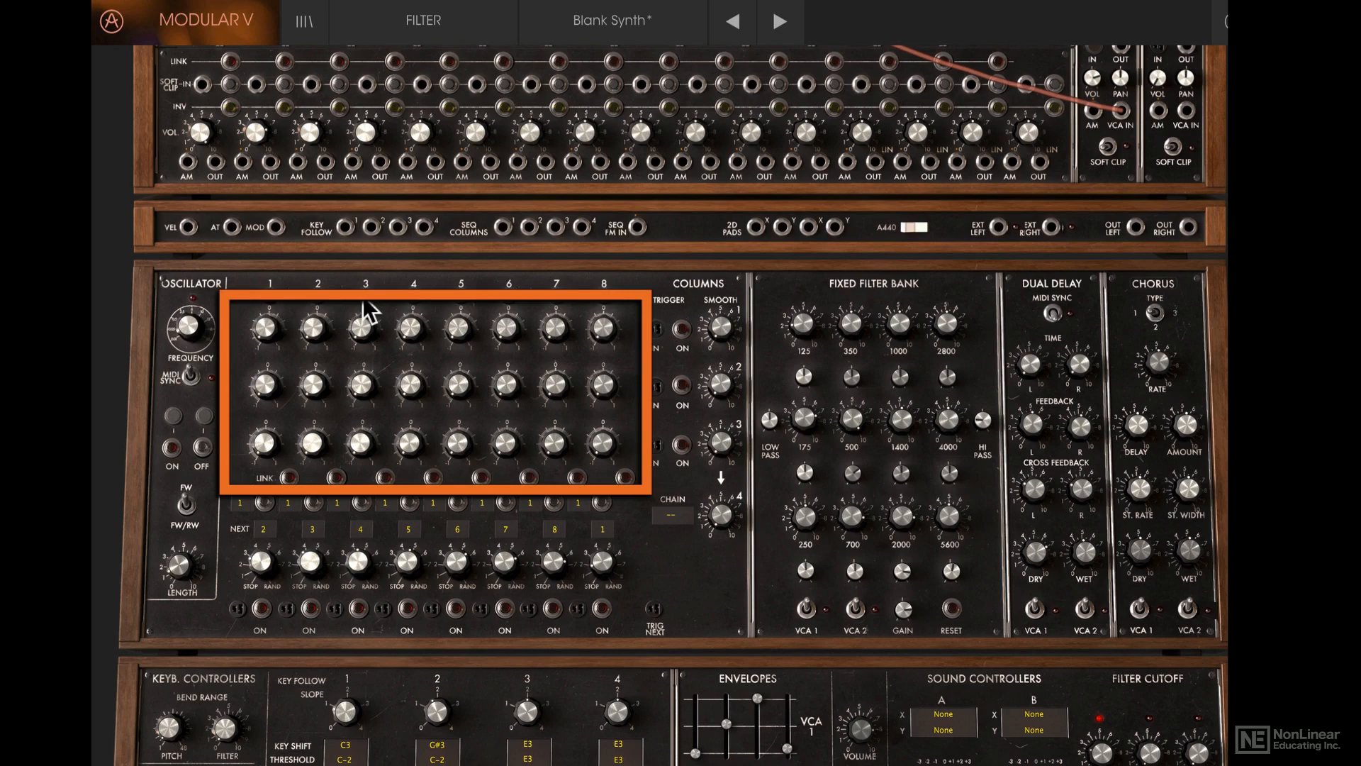
{"action": "mouse_move", "coordinate": [373, 308]}
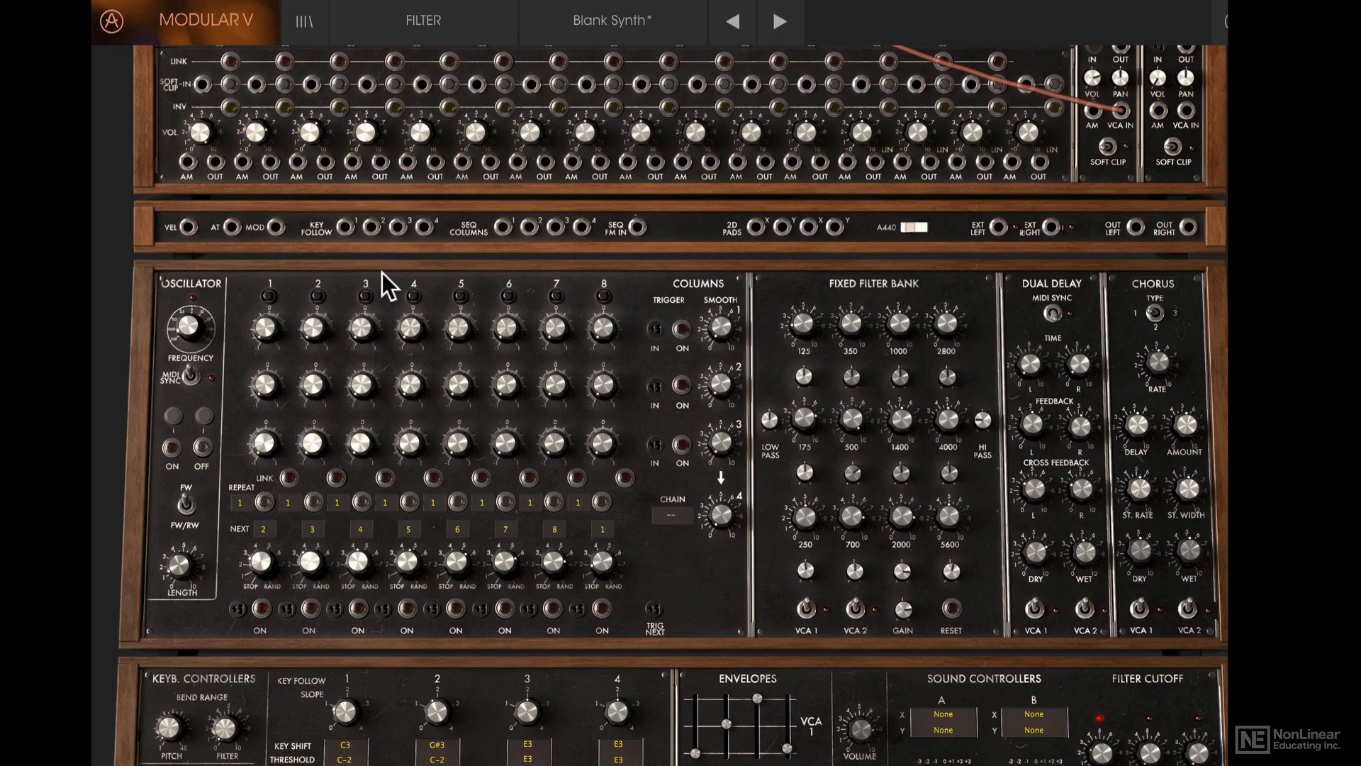
{"action": "mouse_move", "coordinate": [341, 286]}
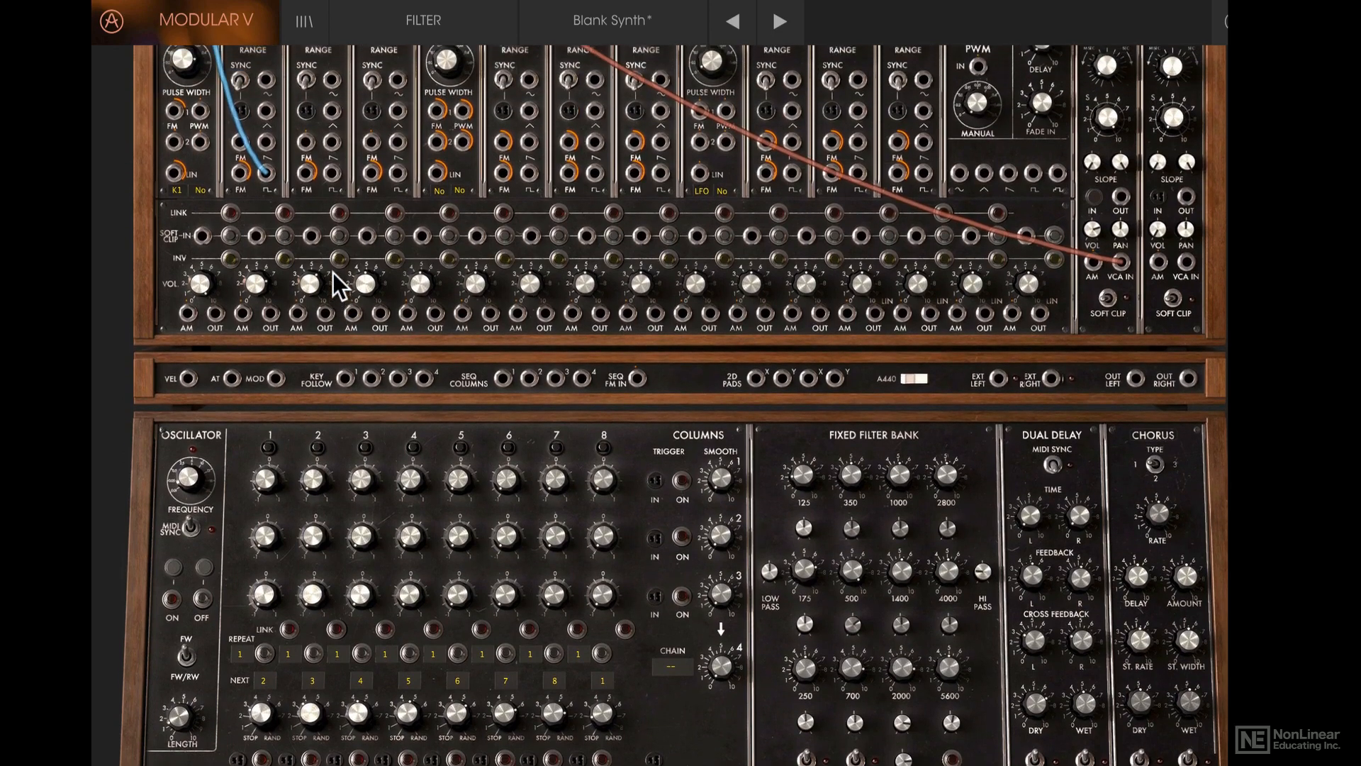
Set the first Driver's second modulation source from No to S4, alongside K1.
{"action": "scroll", "scroll_direction": "down", "scroll_amount": 3}
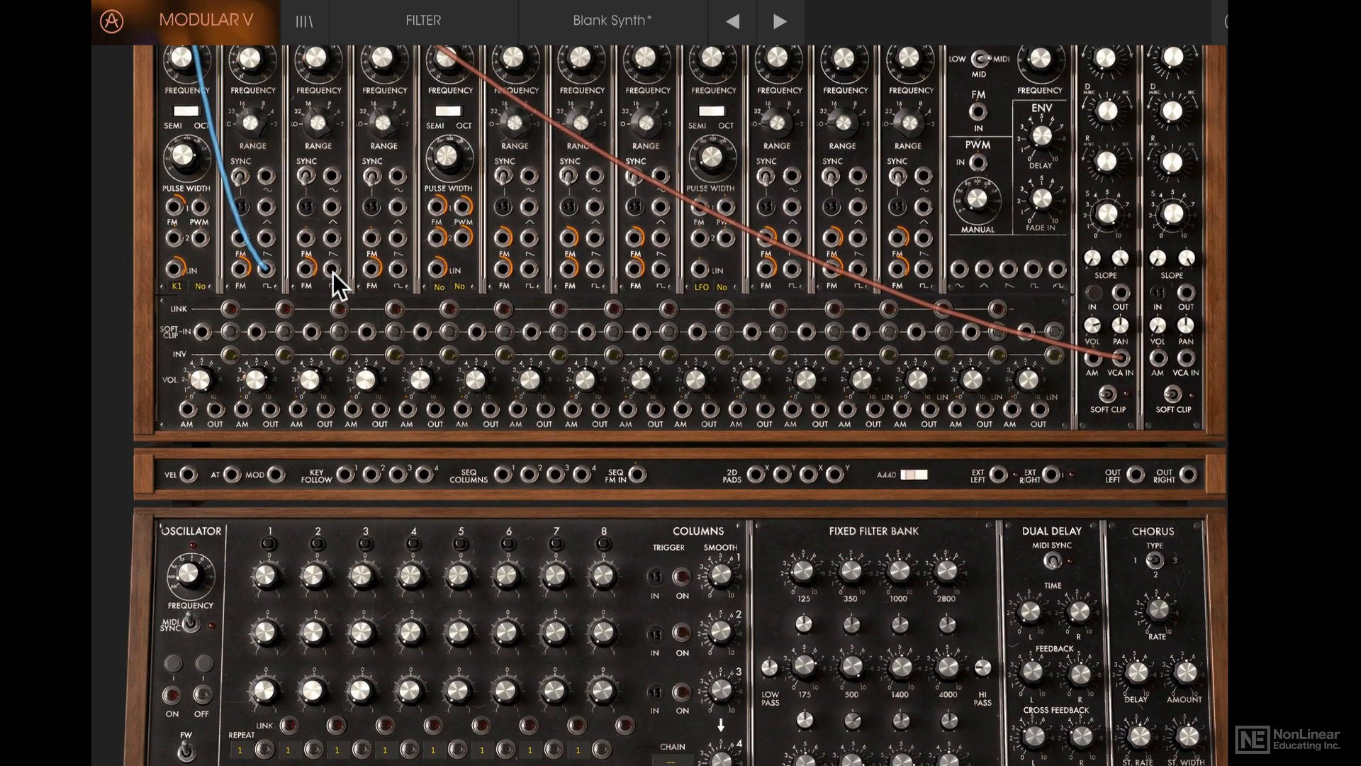
{"action": "scroll", "scroll_direction": "down", "scroll_amount": 3}
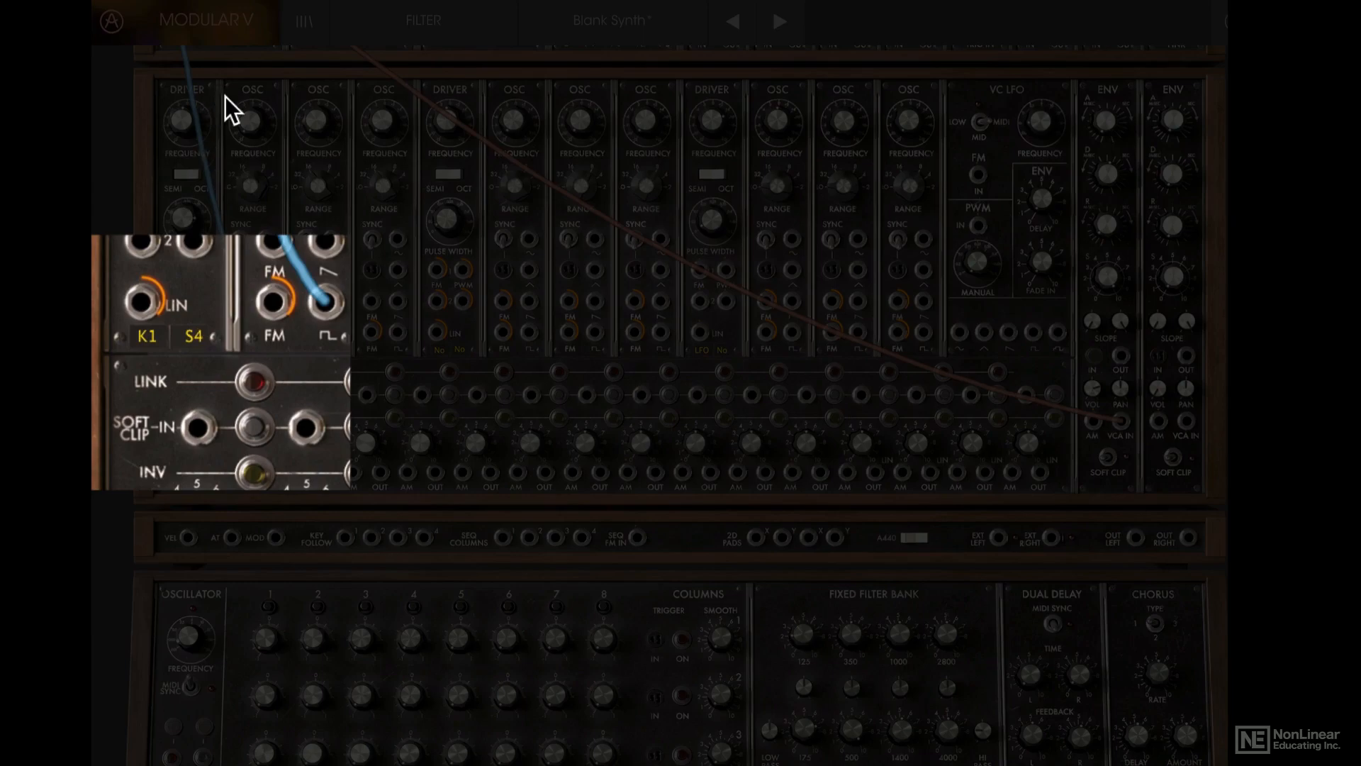
{"action": "scroll", "scroll_direction": "down", "scroll_amount": 3}
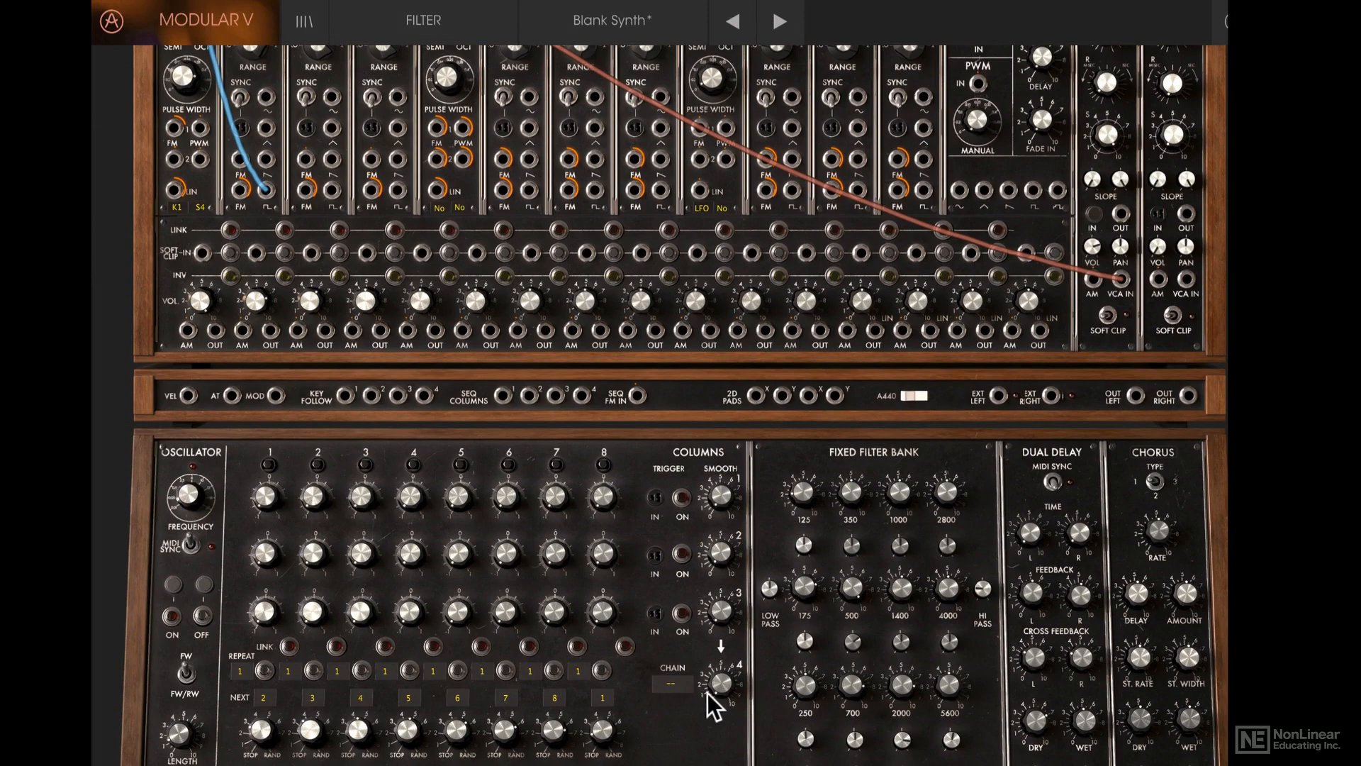
{"action": "mouse_move", "coordinate": [293, 246]}
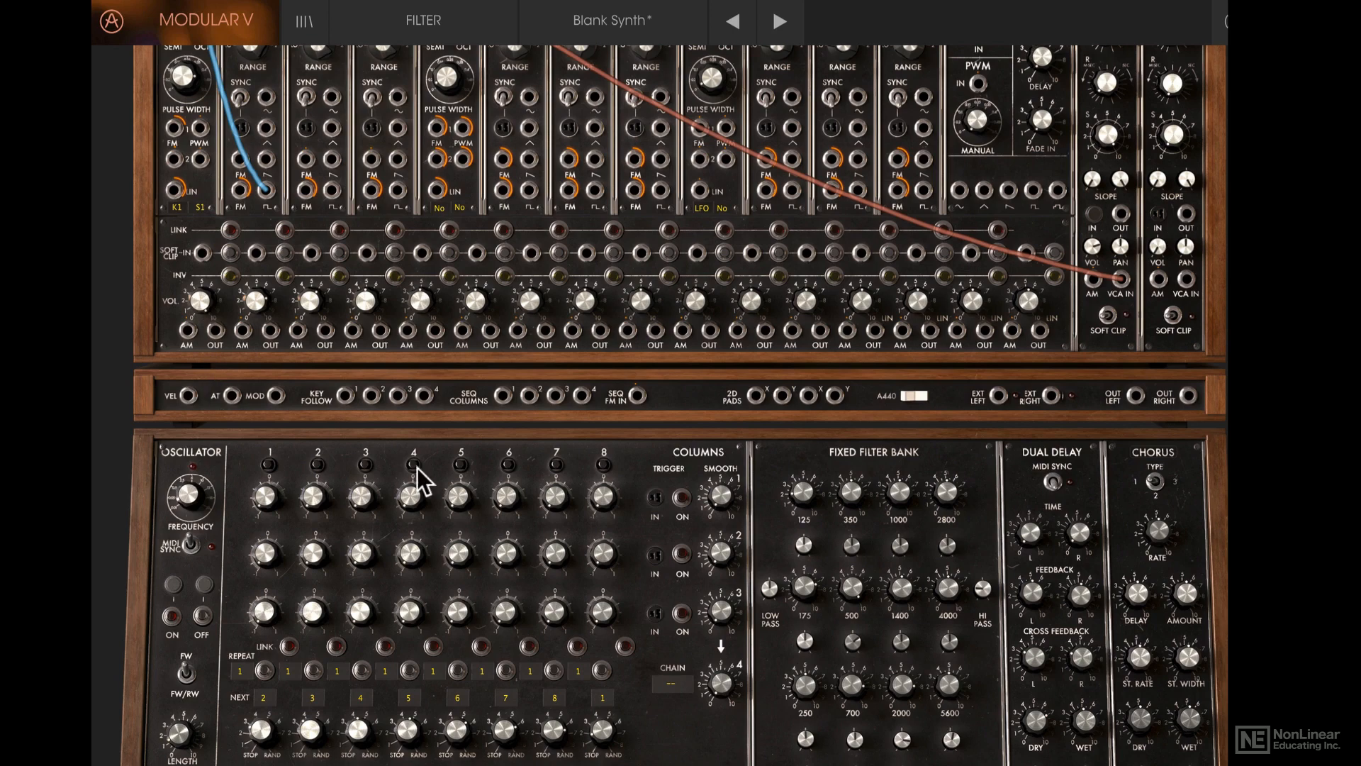
{"action": "mouse_move", "coordinate": [605, 504]}
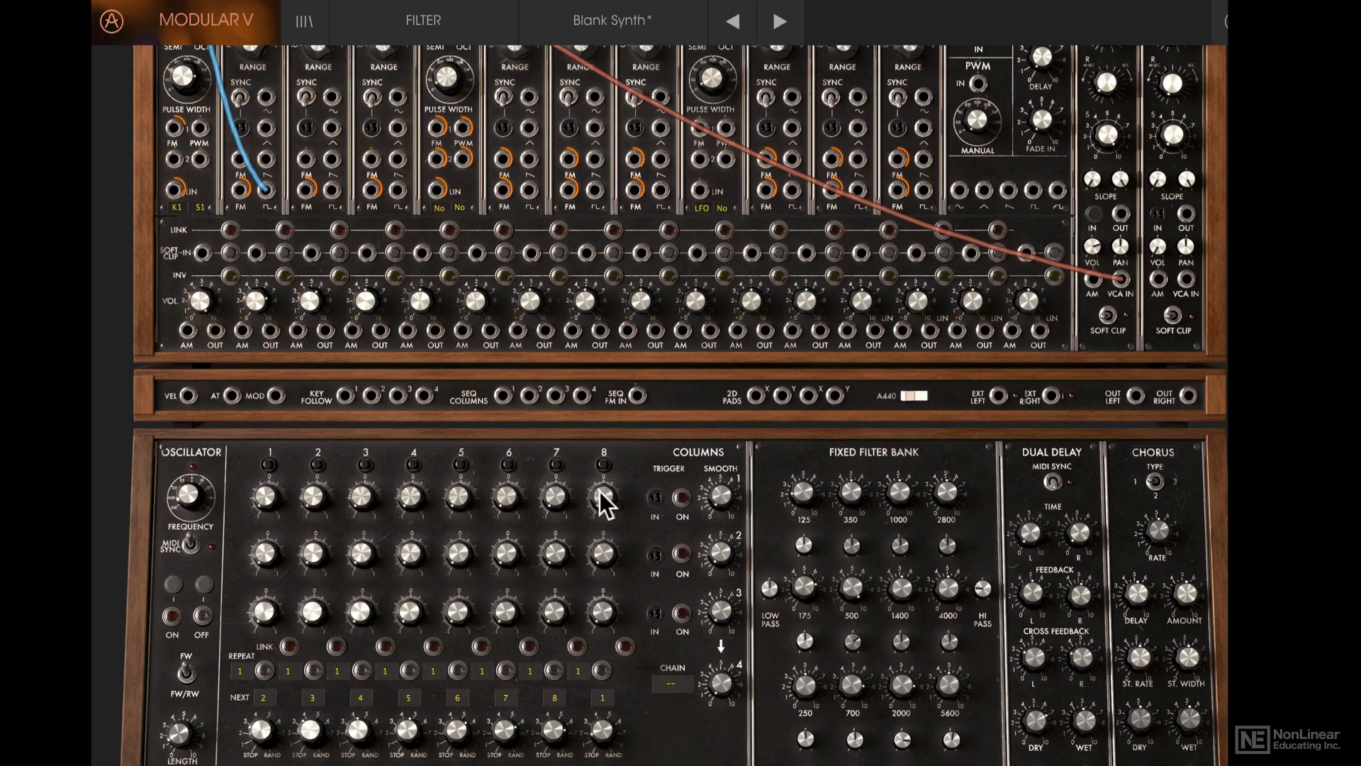
{"action": "mouse_move", "coordinate": [302, 495]}
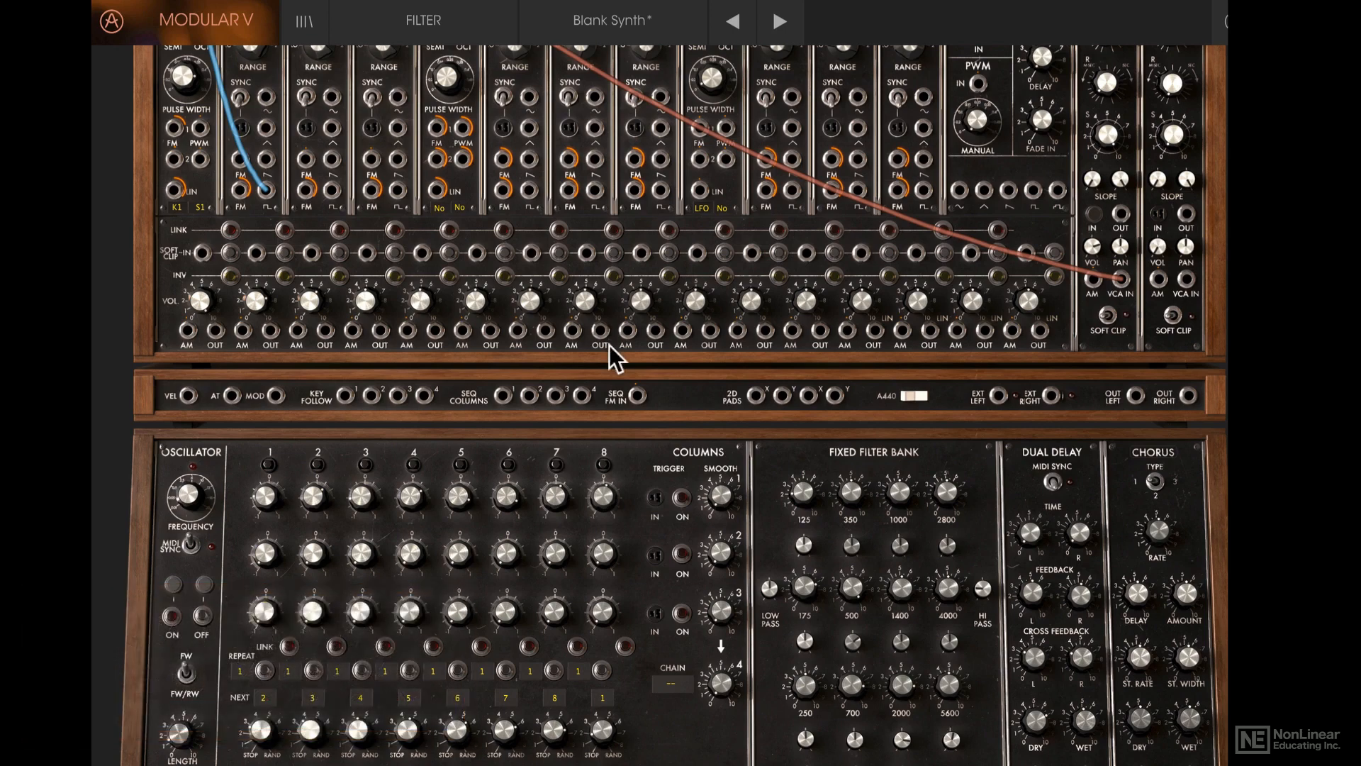
{"action": "left_click", "coordinate": [267, 465]}
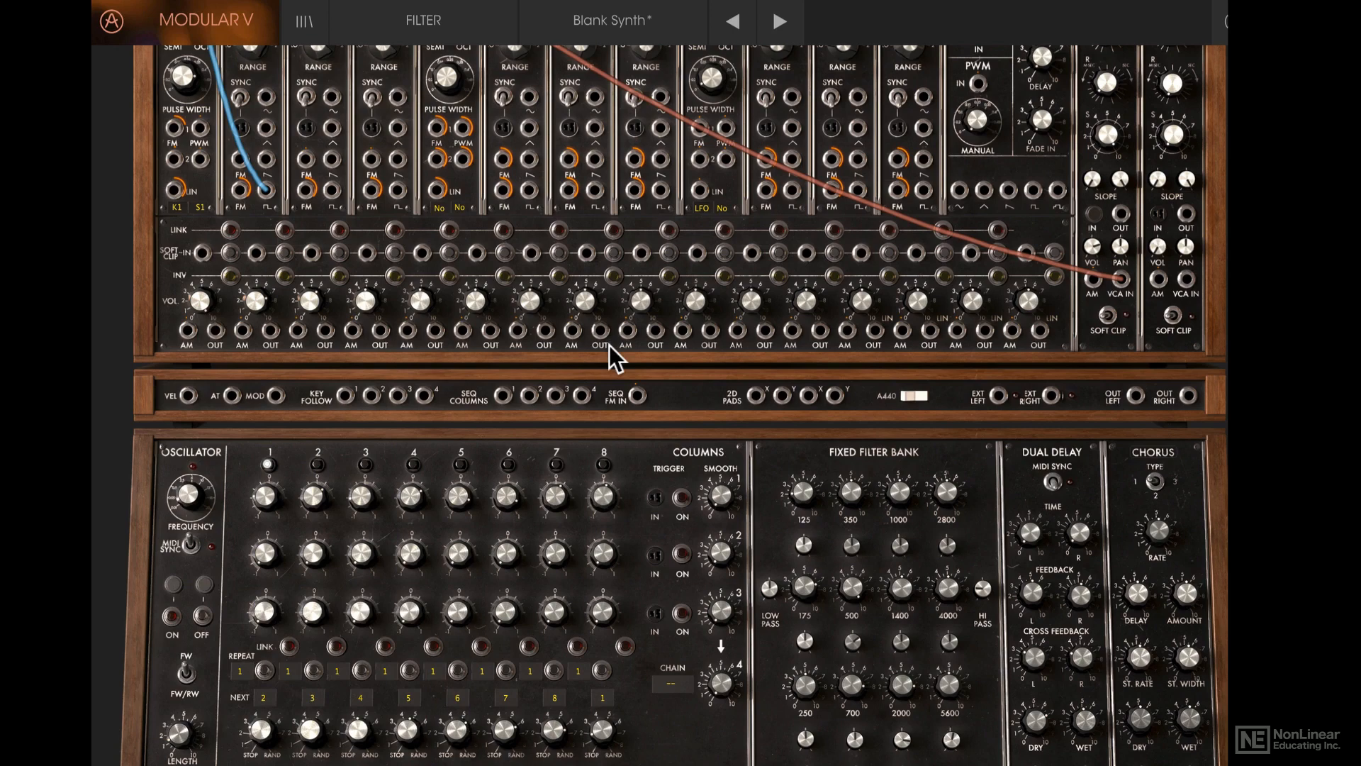
{"action": "mouse_move", "coordinate": [302, 449]}
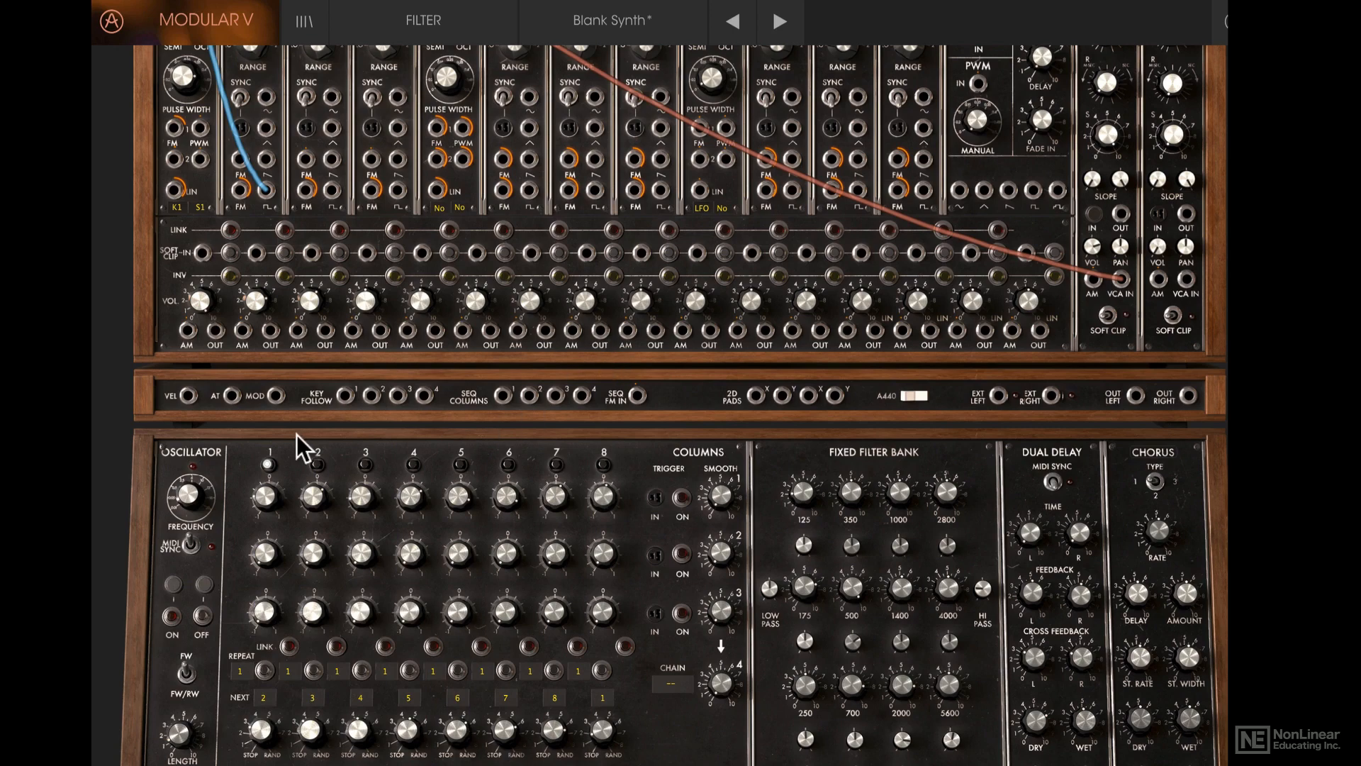
{"action": "mouse_move", "coordinate": [276, 477]}
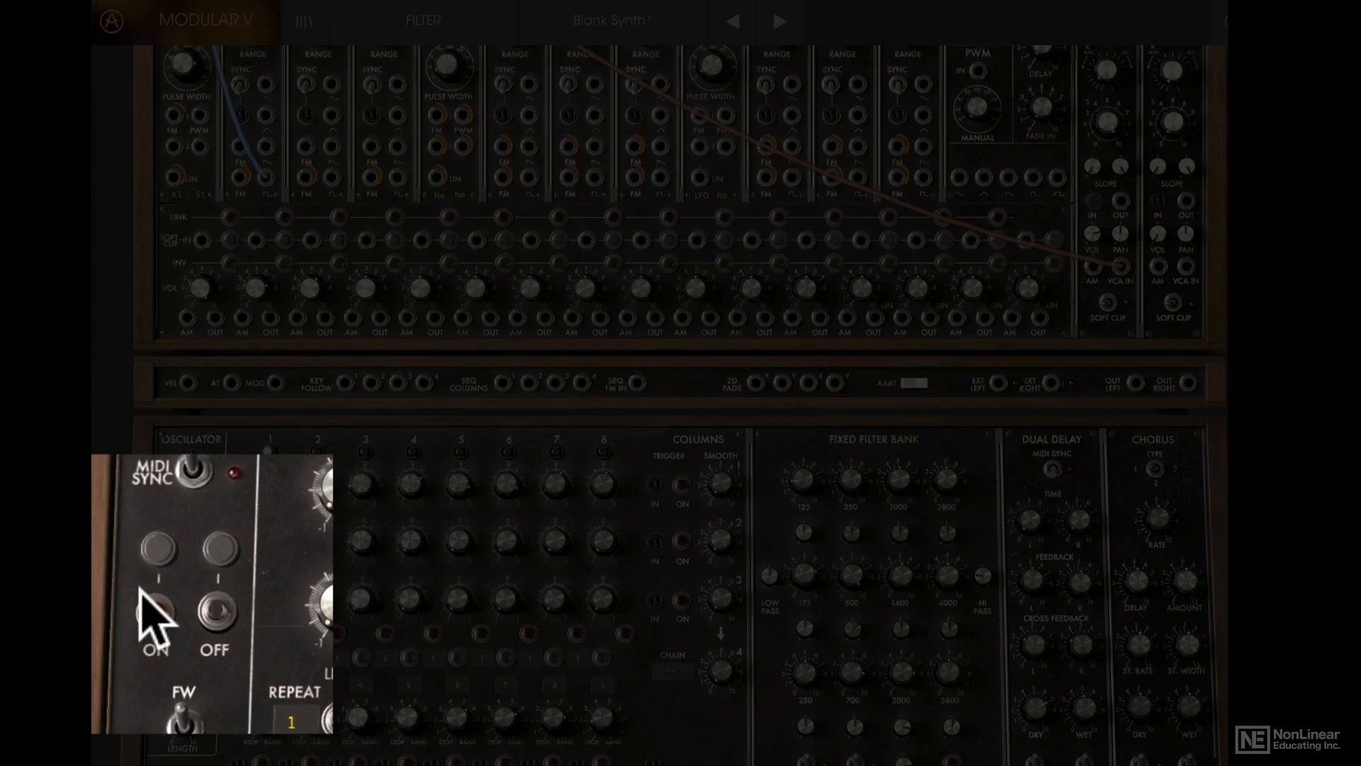
Assign Keyboard Trigger Off to the step sequencer's OFF trigger input.
{"action": "left_click", "coordinate": [154, 612]}
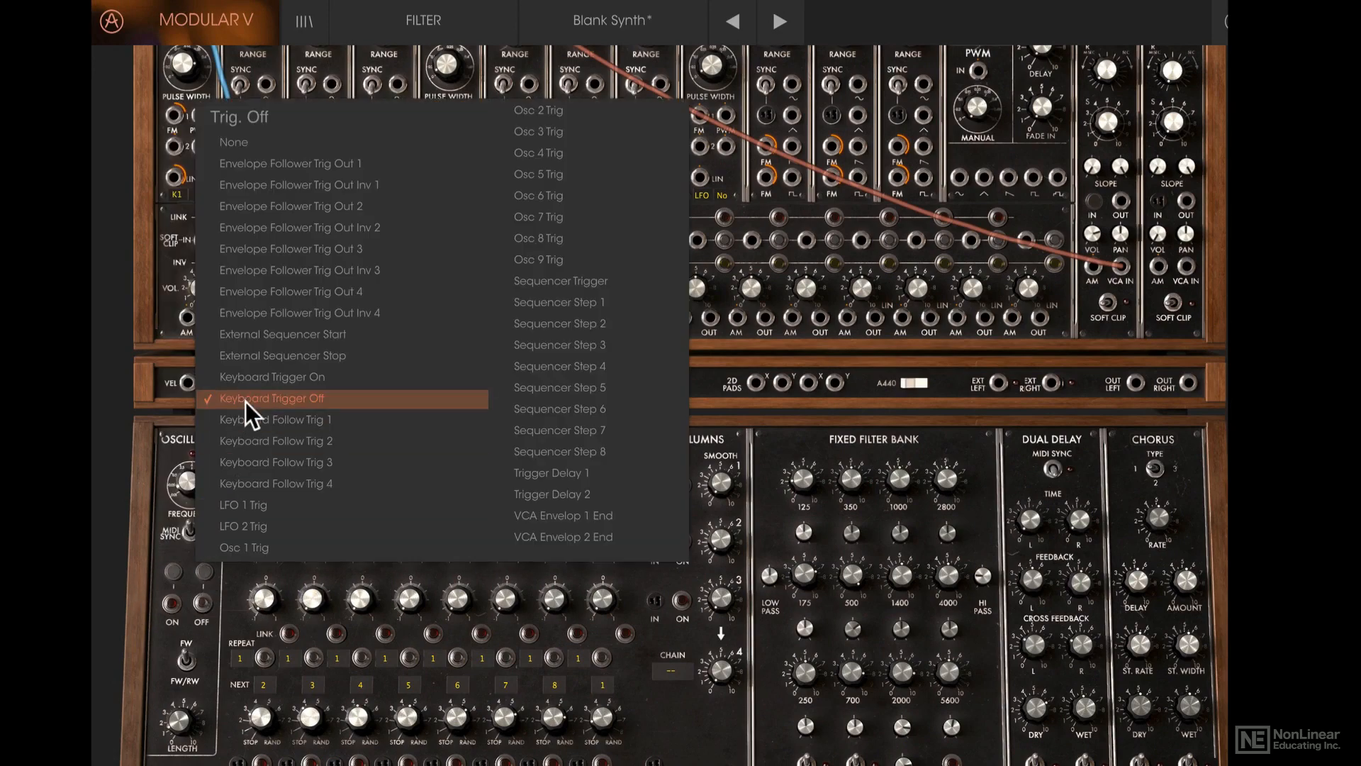
{"action": "left_click", "coordinate": [270, 398]}
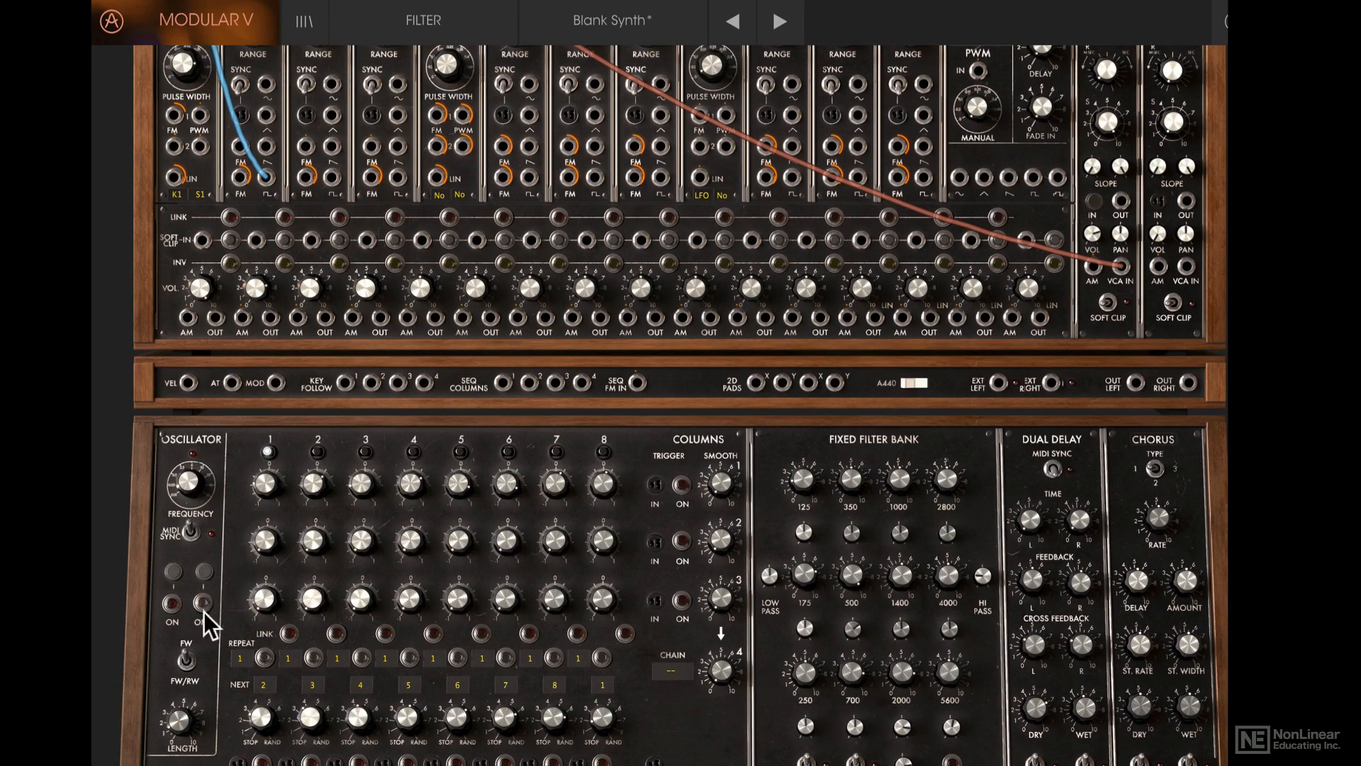
{"action": "left_click", "coordinate": [201, 602]}
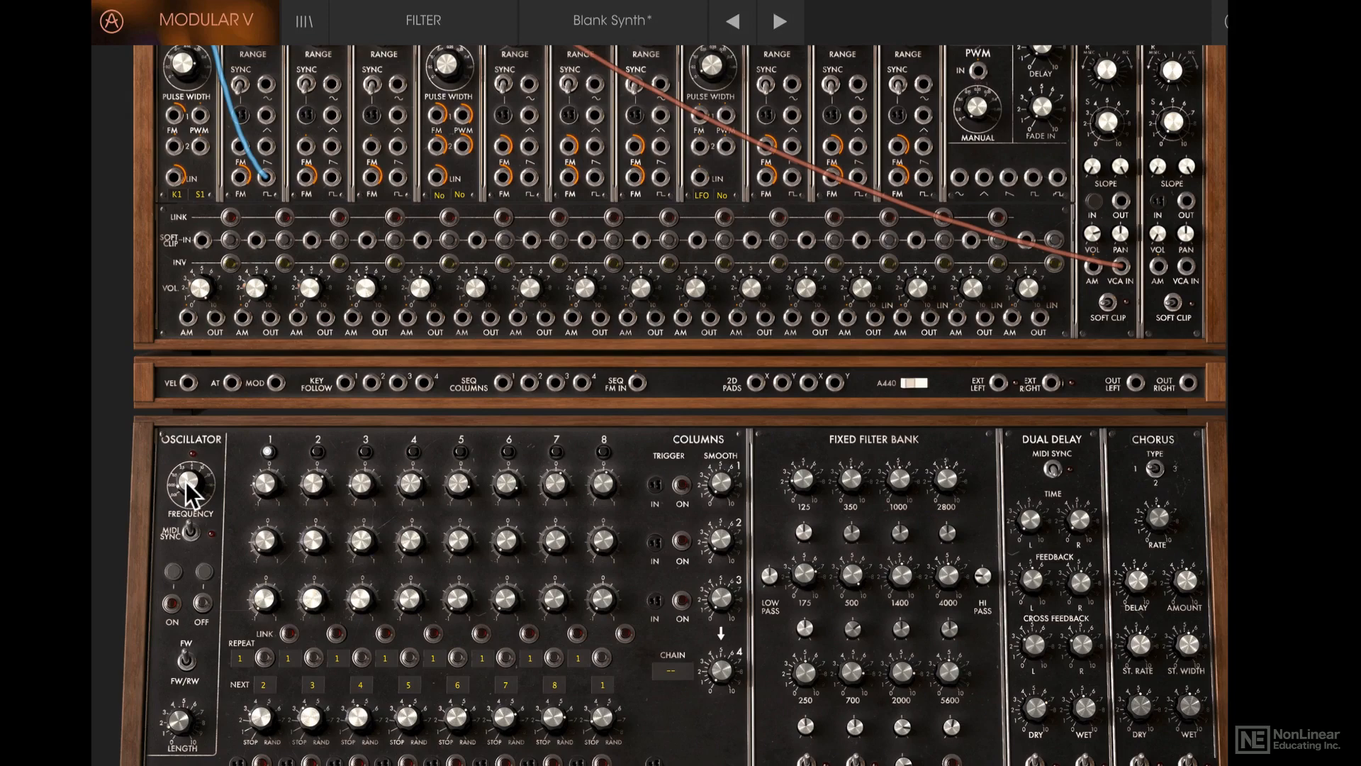
{"action": "mouse_move", "coordinate": [190, 499]}
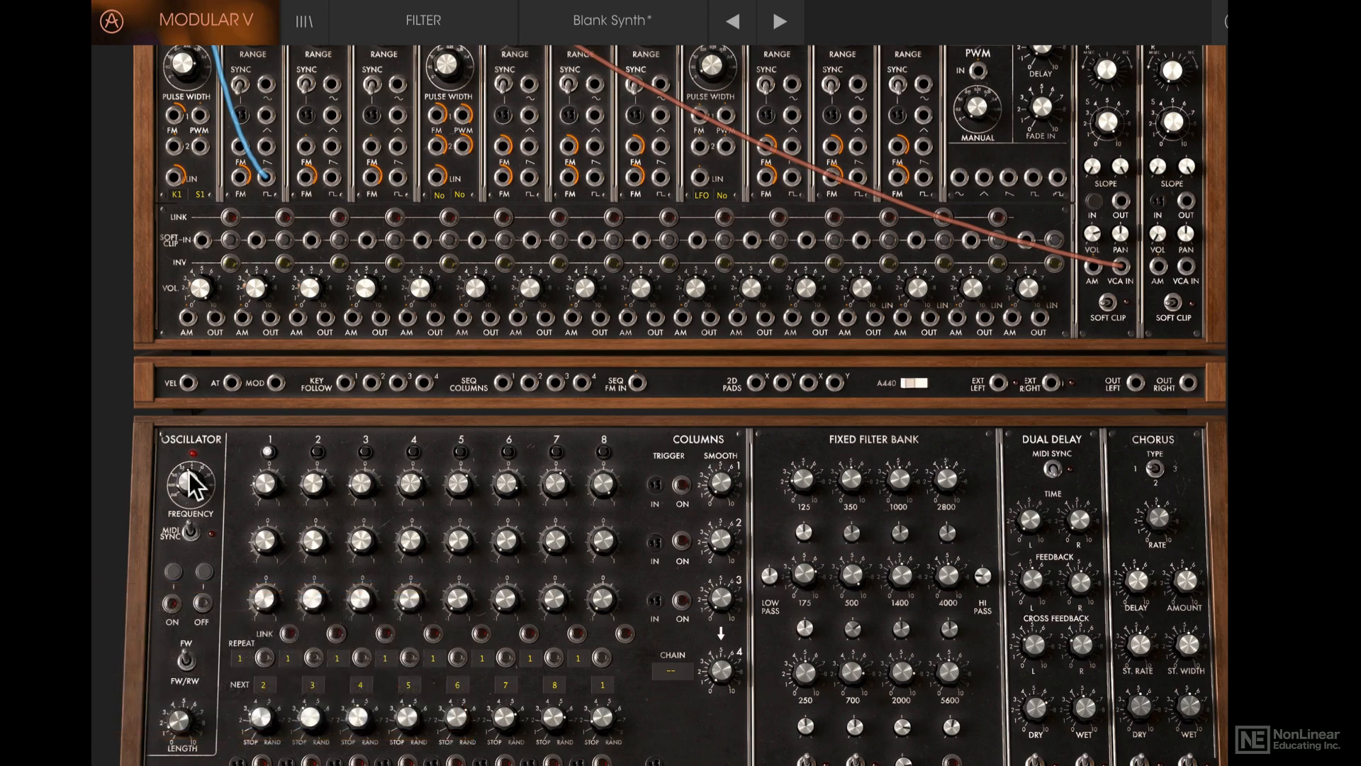
{"action": "scroll", "scroll_direction": "down", "scroll_amount": 3}
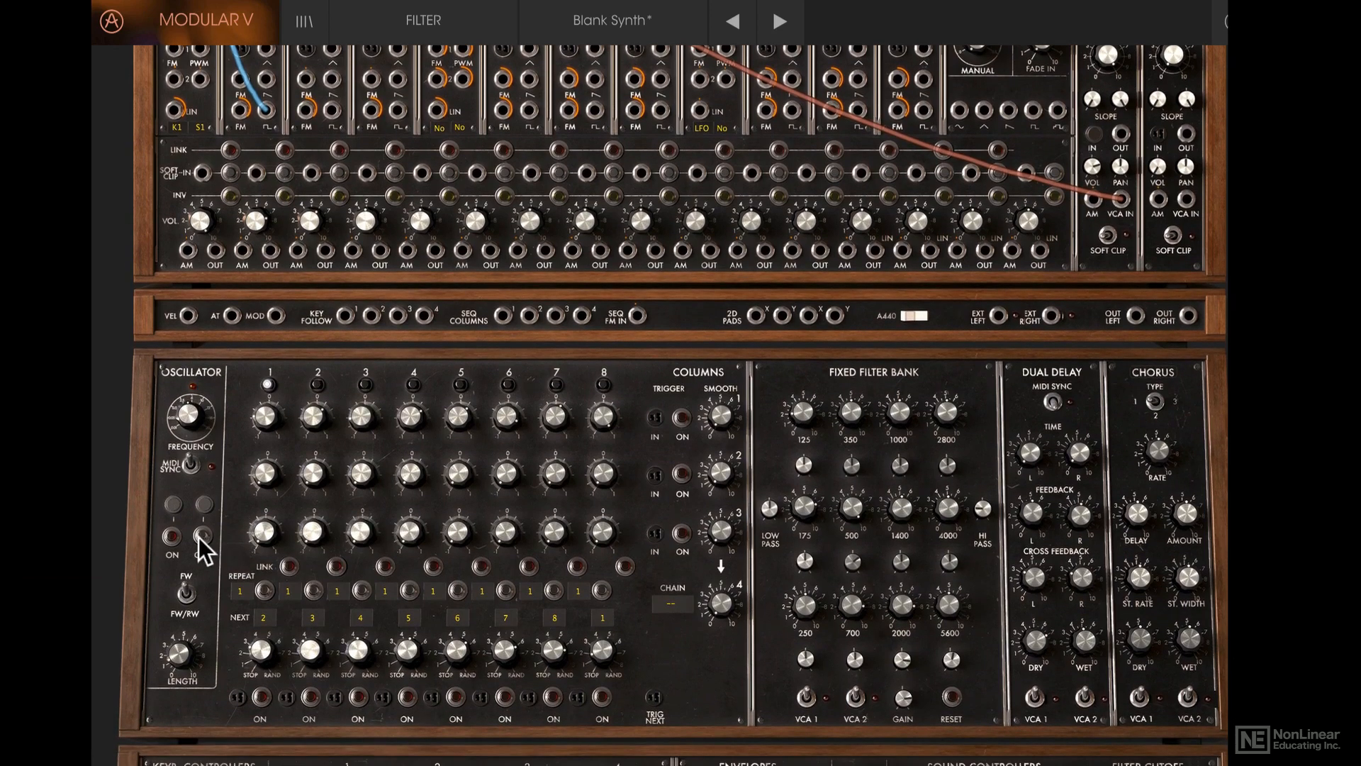
Set the sequencer's TRIG NEXT to Keyboard Trigger On and bring up its ON trigger sources.
{"action": "left_click", "coordinate": [171, 538]}
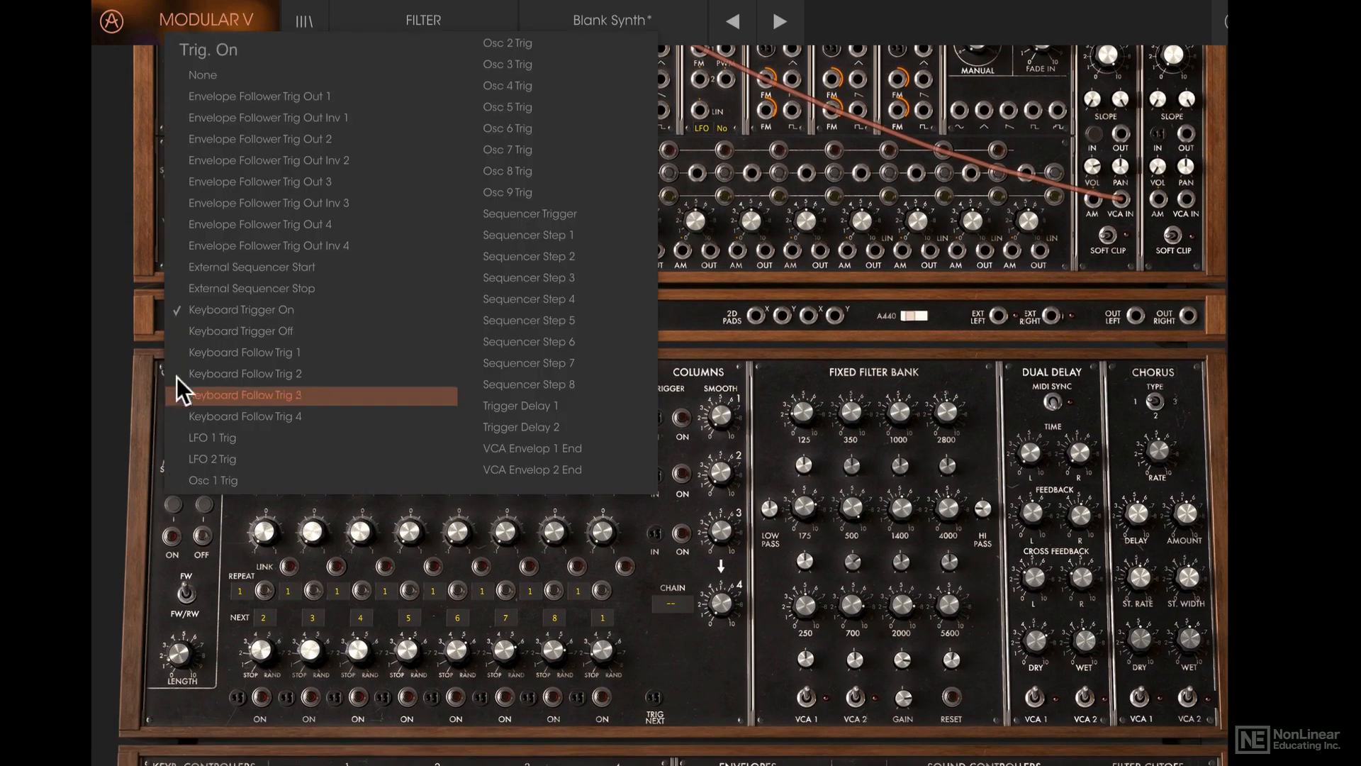
{"action": "left_click", "coordinate": [245, 395]}
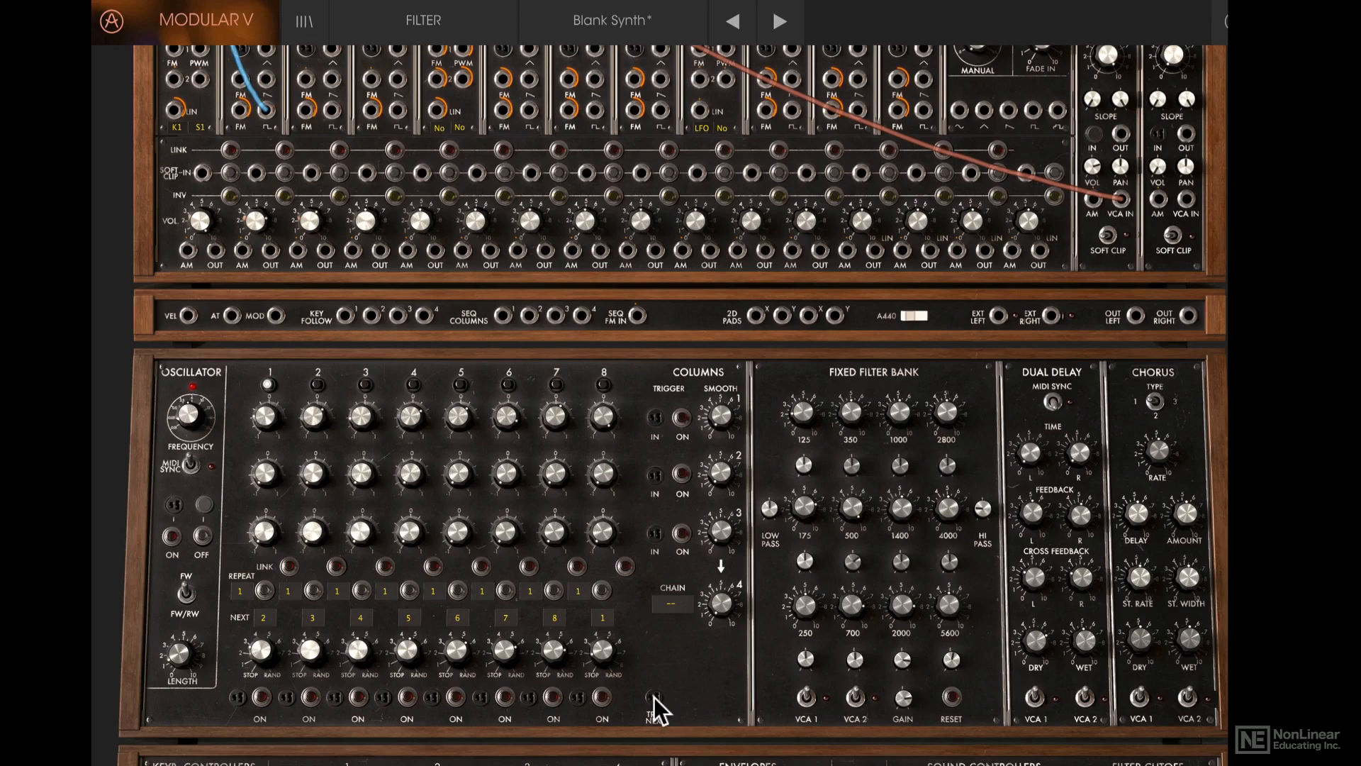
{"action": "left_click", "coordinate": [654, 704]}
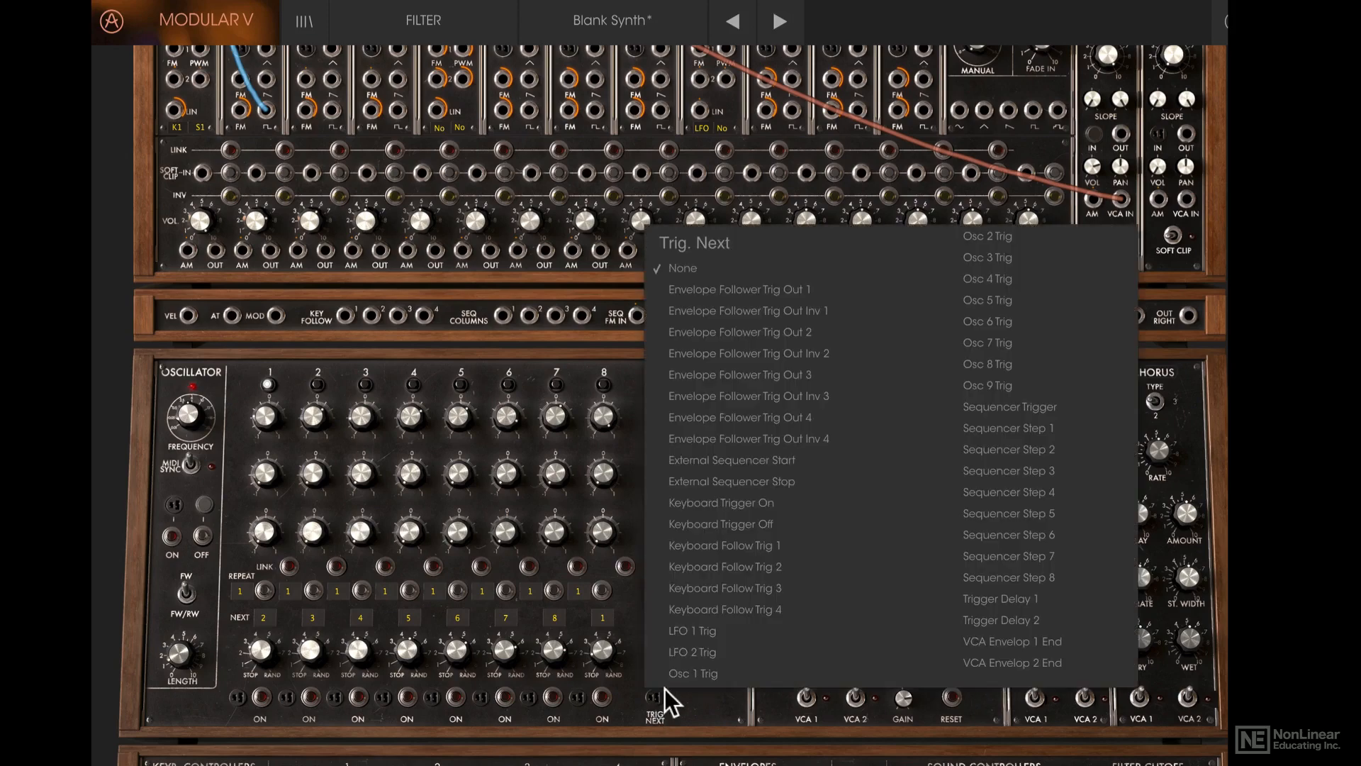
{"action": "mouse_move", "coordinate": [846, 438]}
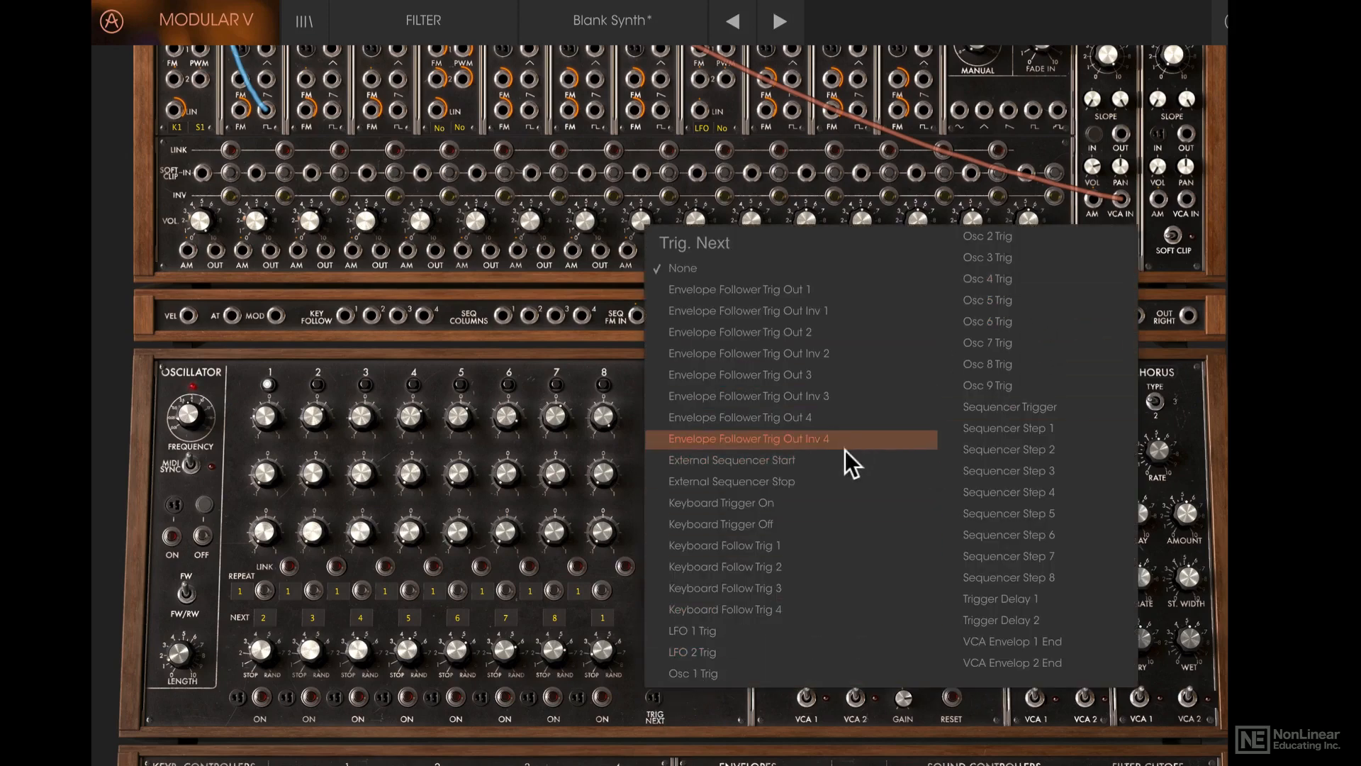
{"action": "mouse_move", "coordinate": [756, 631]}
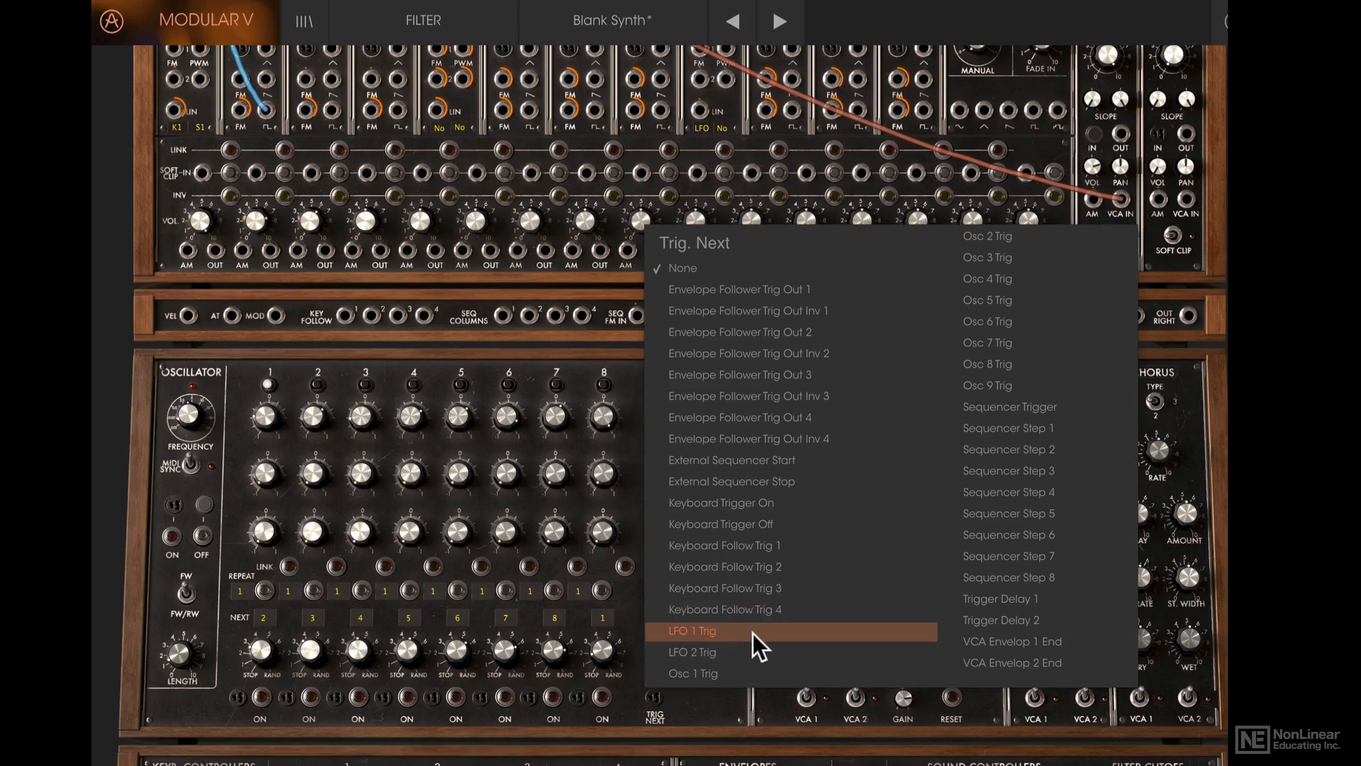
{"action": "mouse_move", "coordinate": [748, 511]}
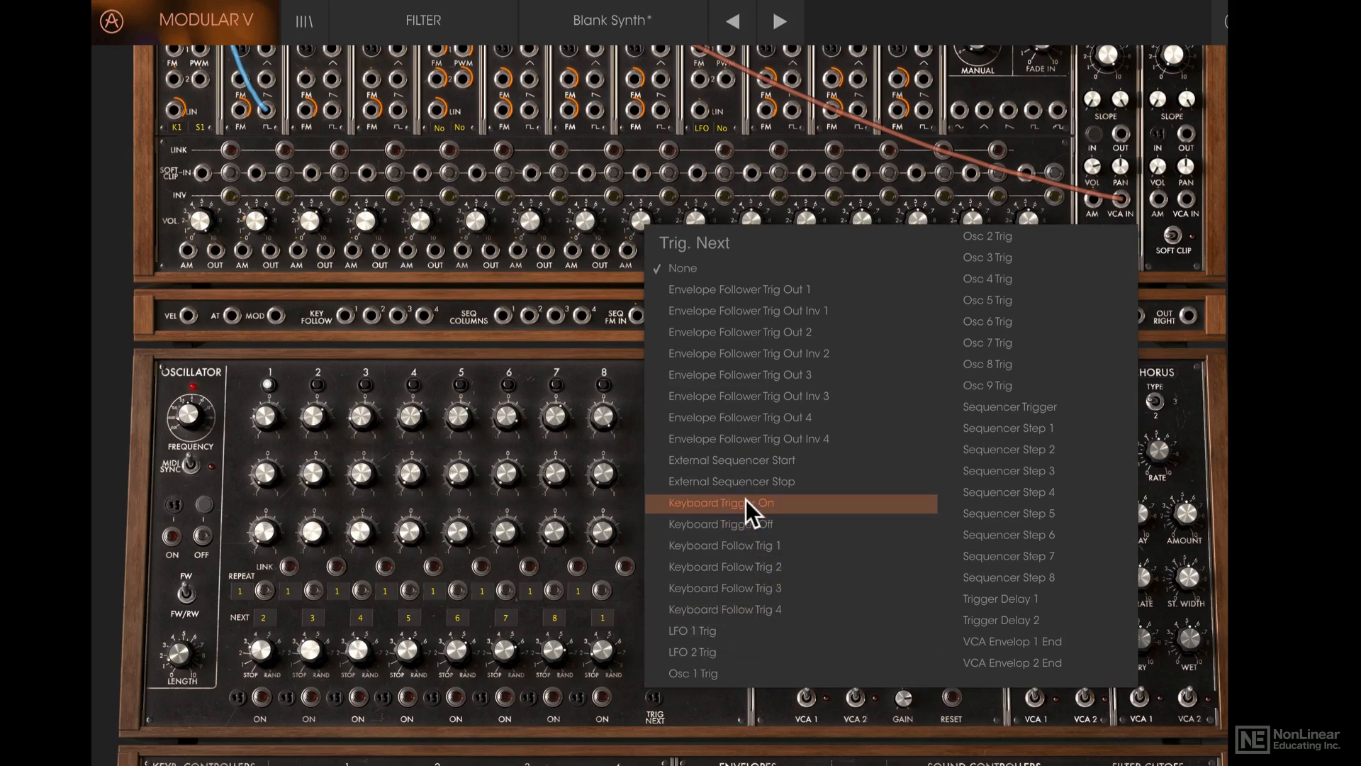
{"action": "left_click", "coordinate": [719, 503]}
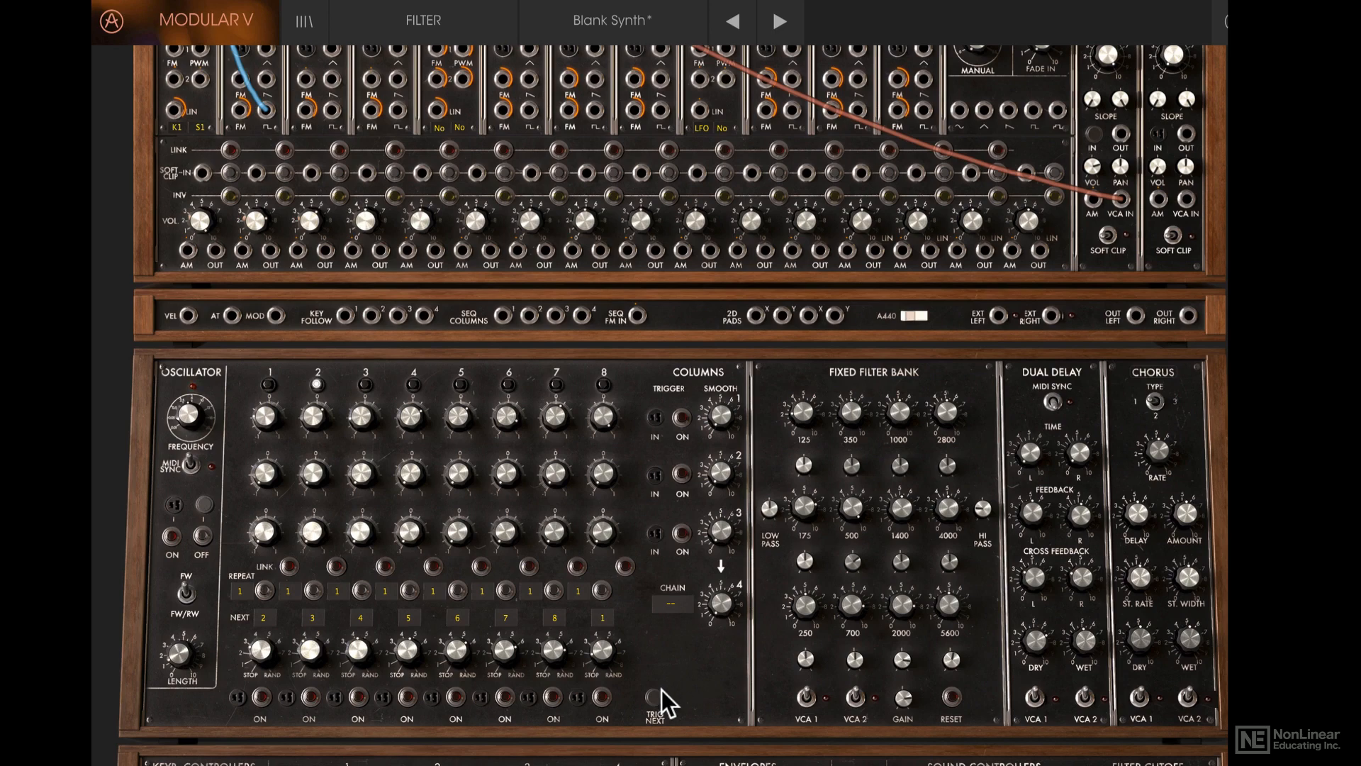
{"action": "left_click", "coordinate": [650, 696]}
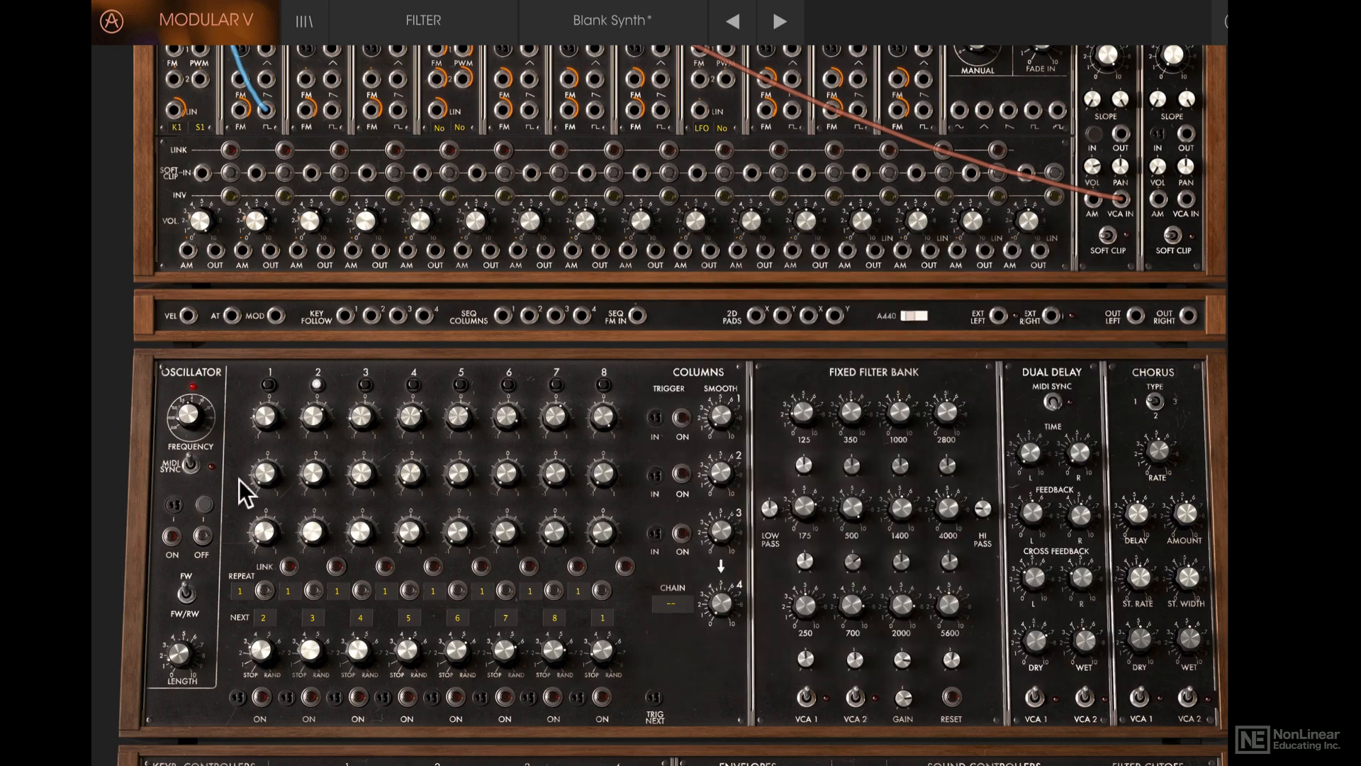
{"action": "left_click", "coordinate": [682, 413]}
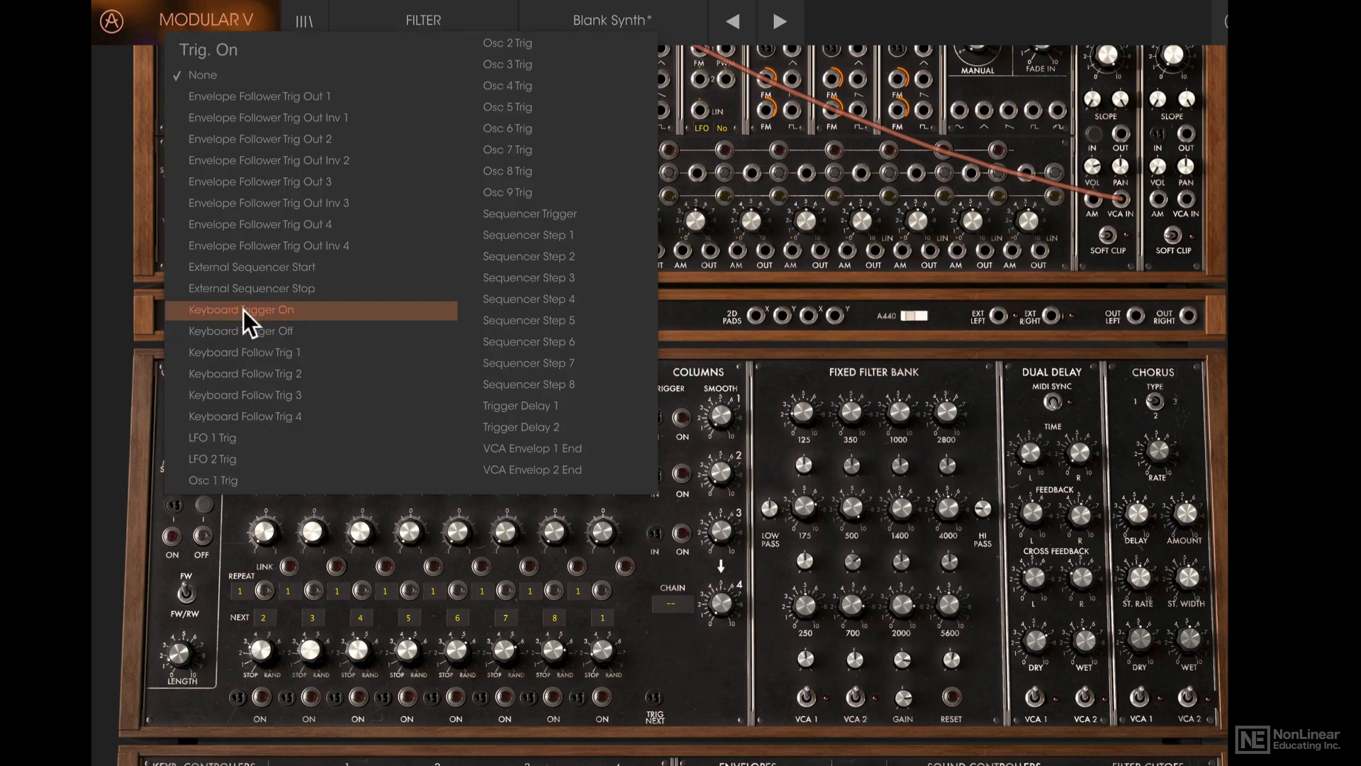
Set the sequencer's Trig. On to Keyboard Trigger On, then show step 3's trigger sources.
{"action": "left_click", "coordinate": [241, 310]}
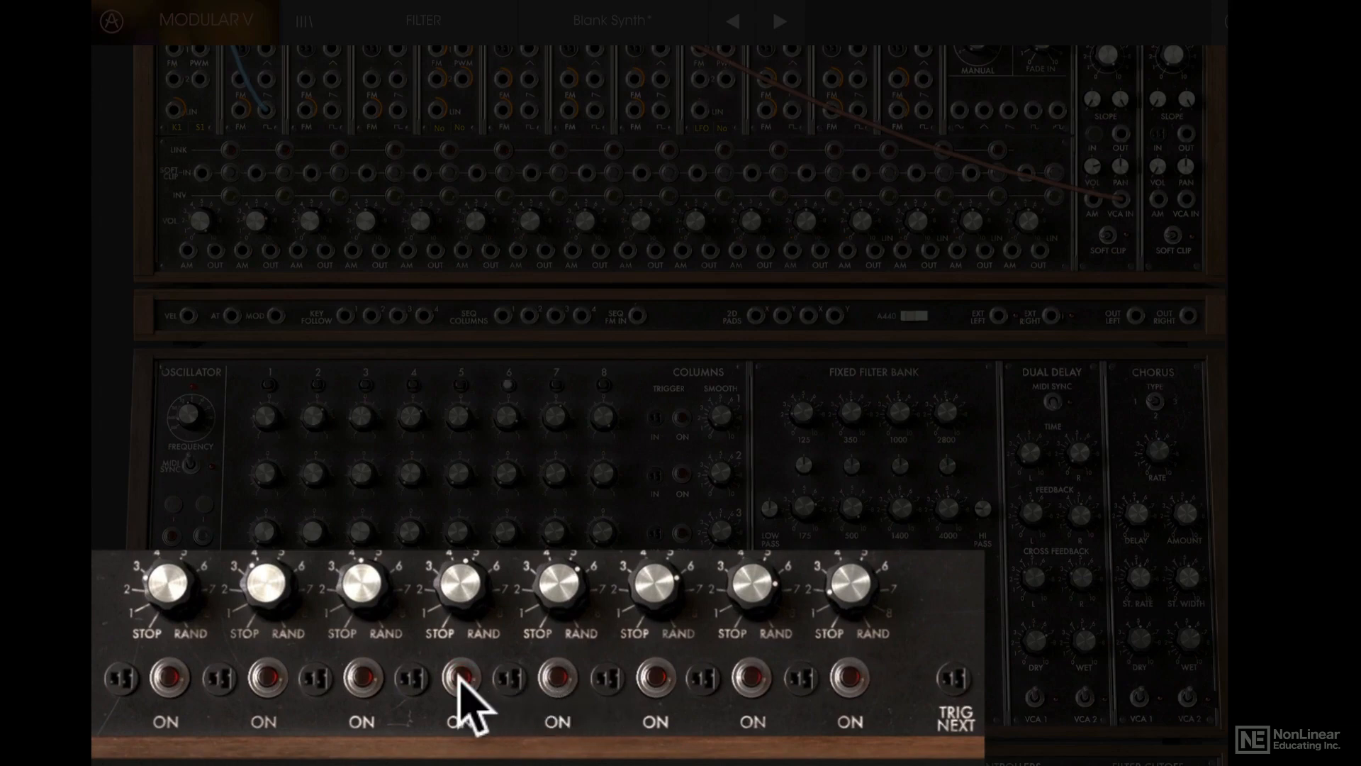
{"action": "left_click", "coordinate": [460, 680]}
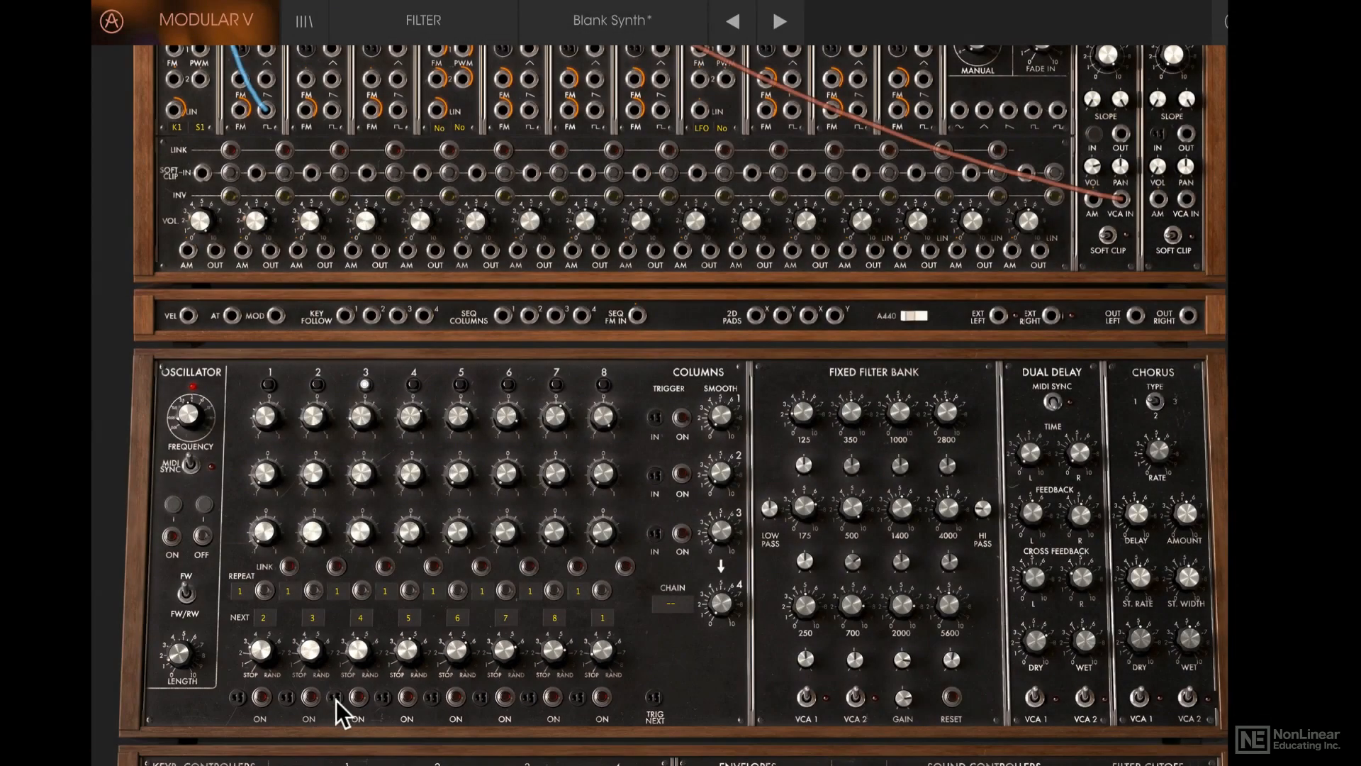
{"action": "left_click", "coordinate": [359, 697]}
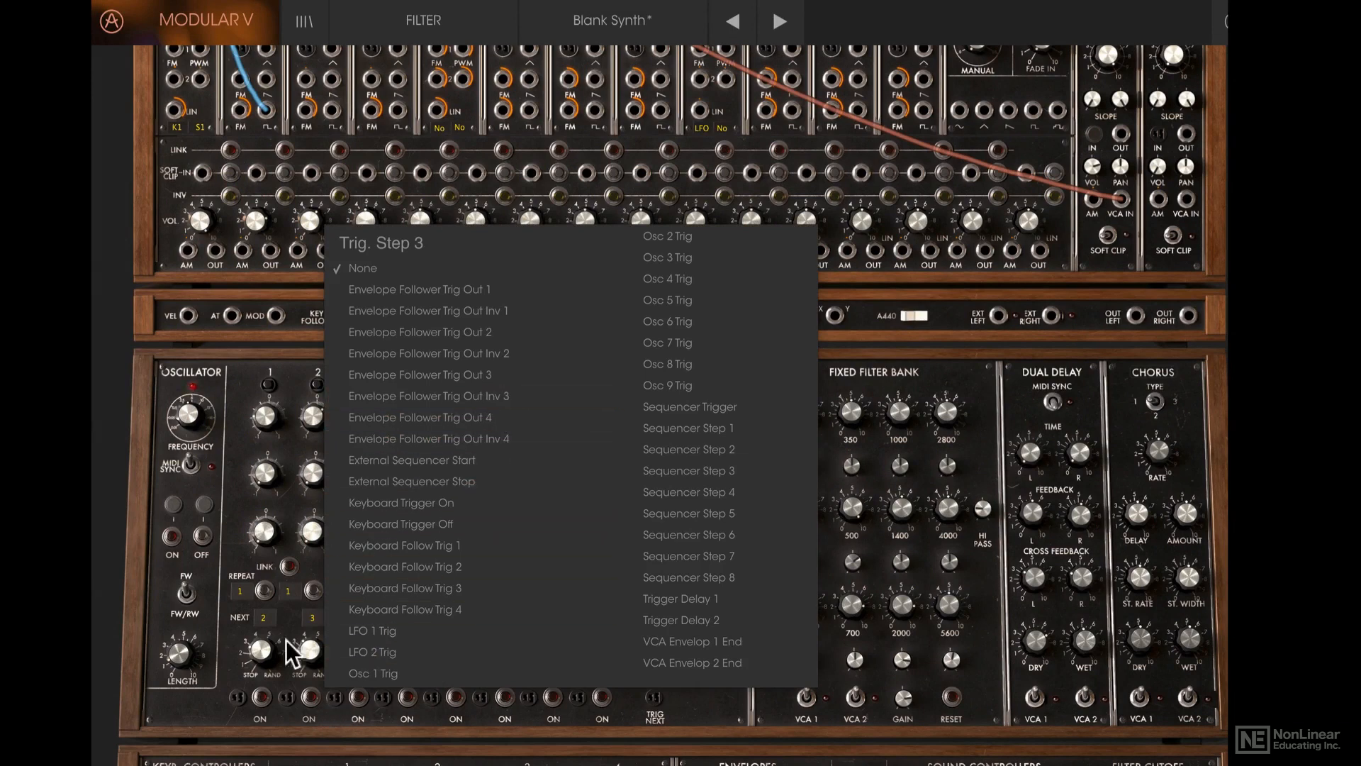